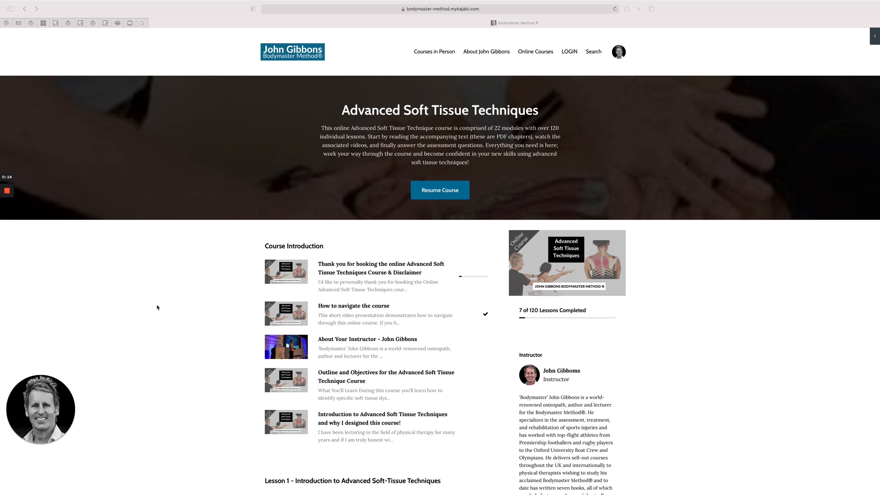
mouse_move(422, 137)
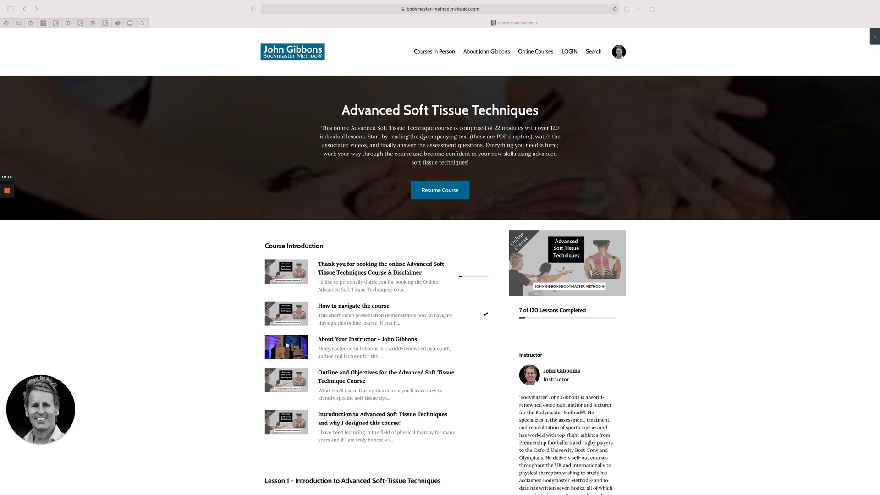
mouse_move(465, 141)
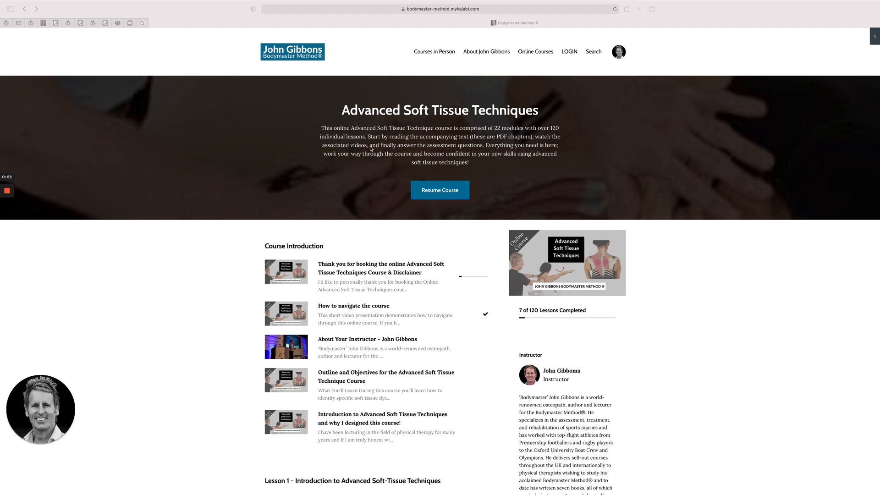
Scroll the course page past Course Introduction to the Lesson 1, 2 and 3 lists
scroll(down, 3)
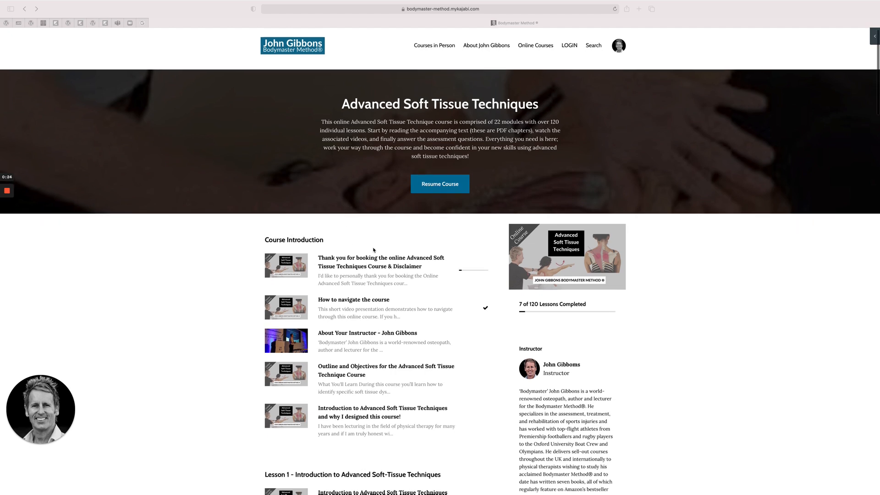
scroll(down, 3)
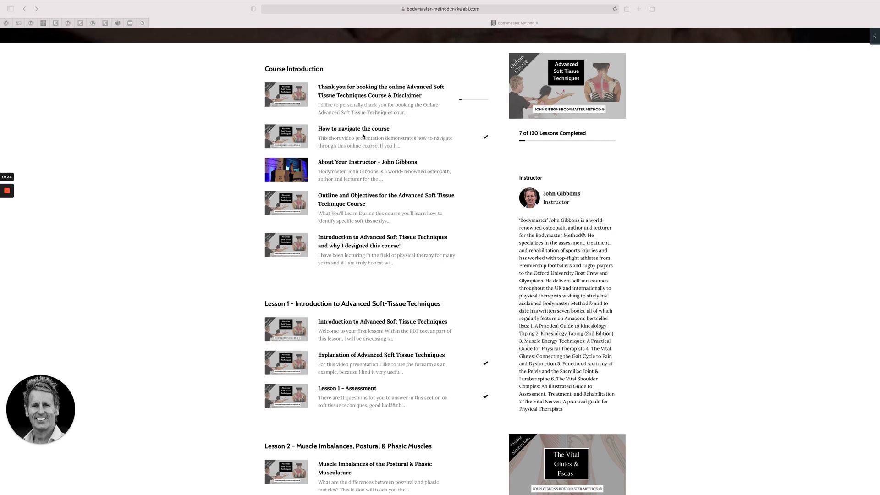
mouse_move(335, 143)
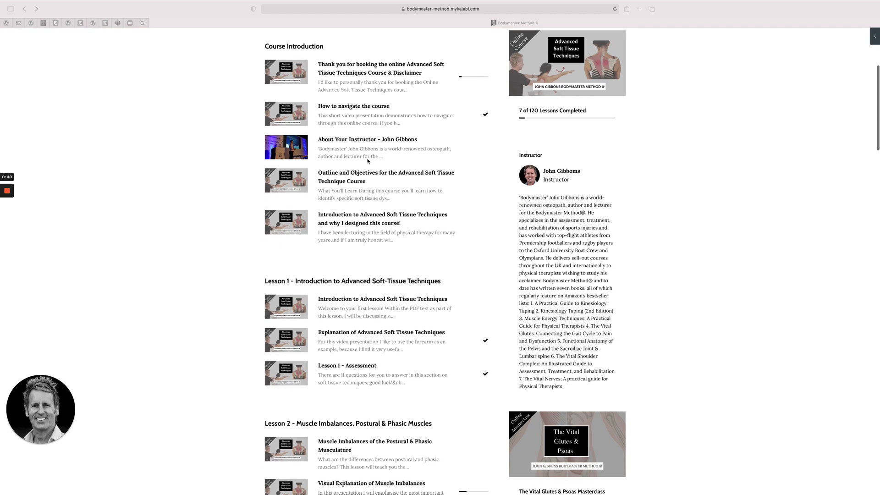
scroll(down, 3)
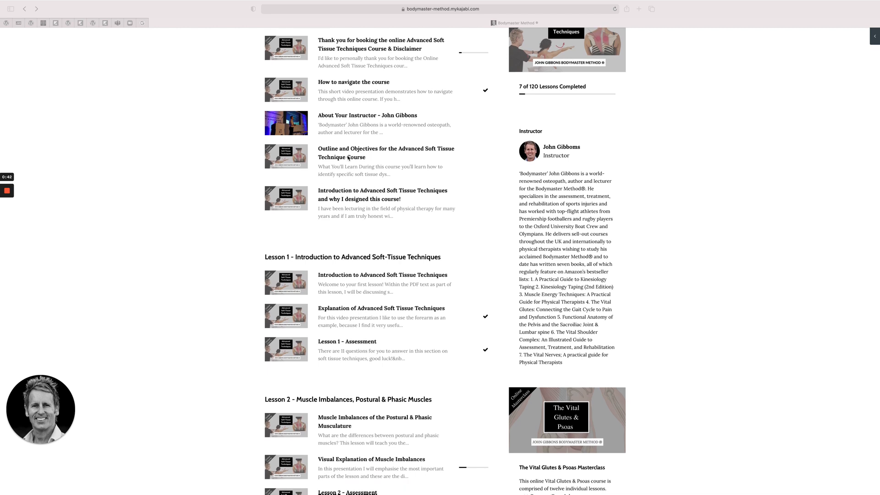
mouse_move(372, 179)
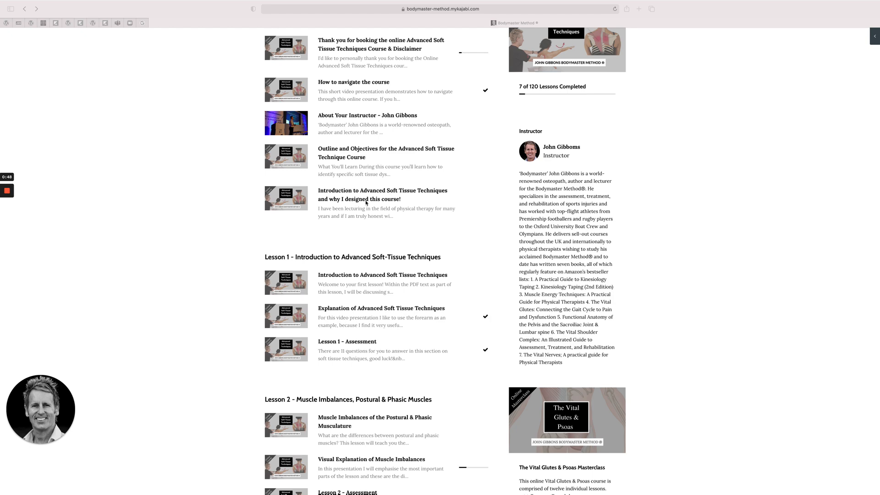
scroll(down, 3)
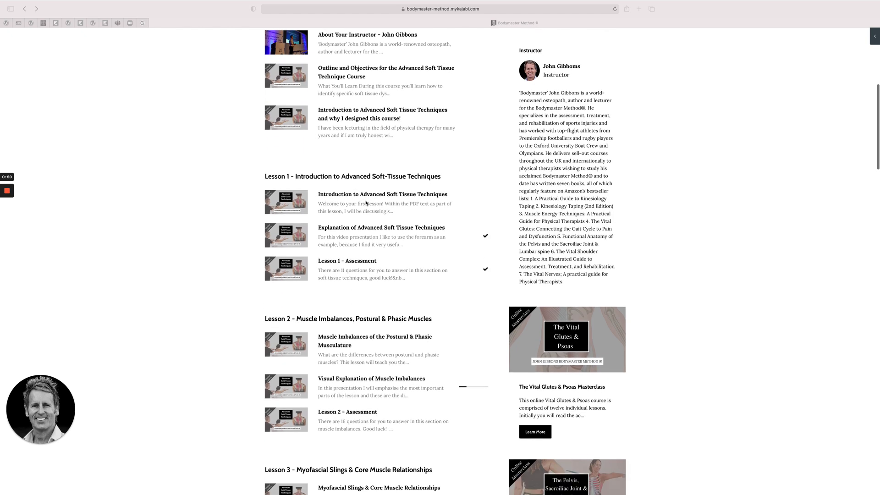
scroll(down, 3)
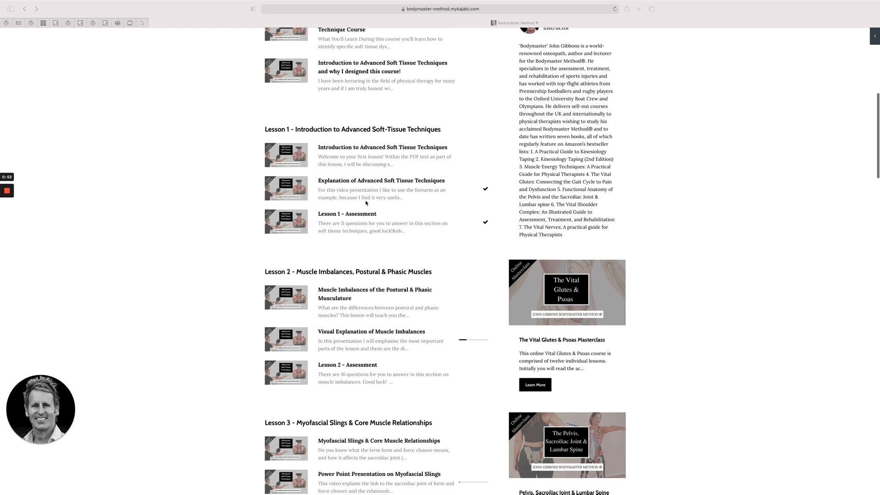
mouse_move(338, 158)
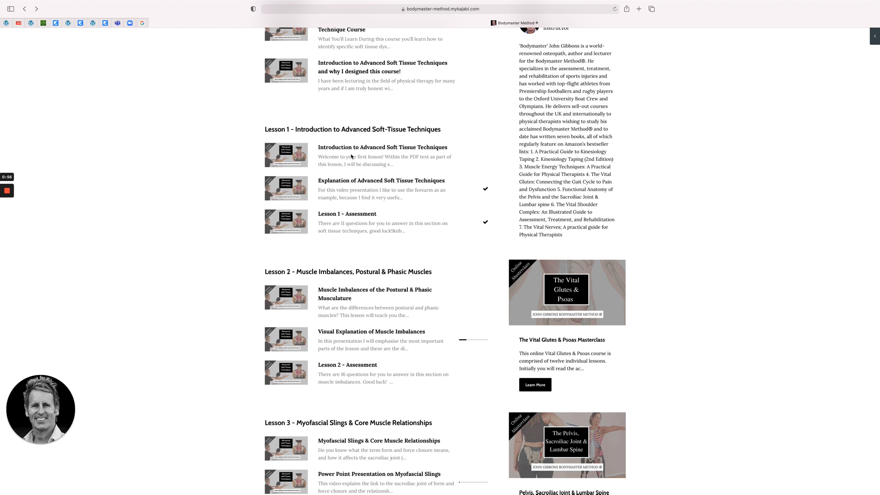
Open the Introduction lesson and play its short video until the Explanation lesson loads
click(382, 152)
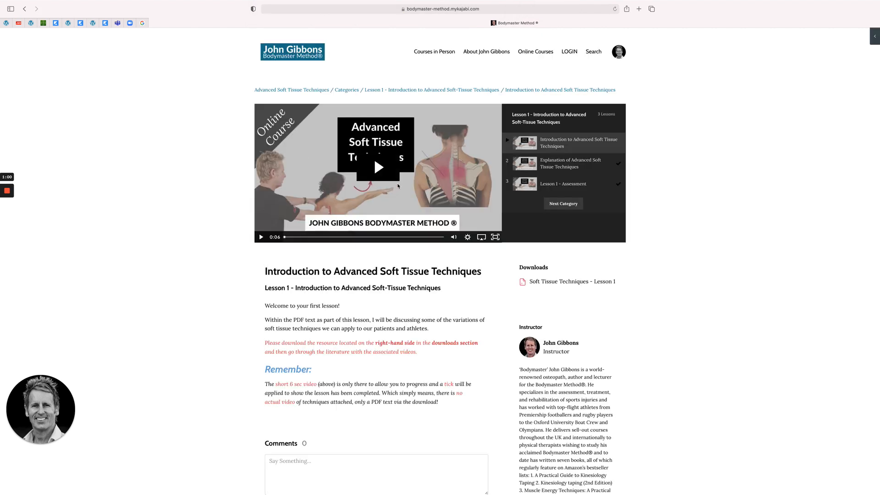
scroll(down, 3)
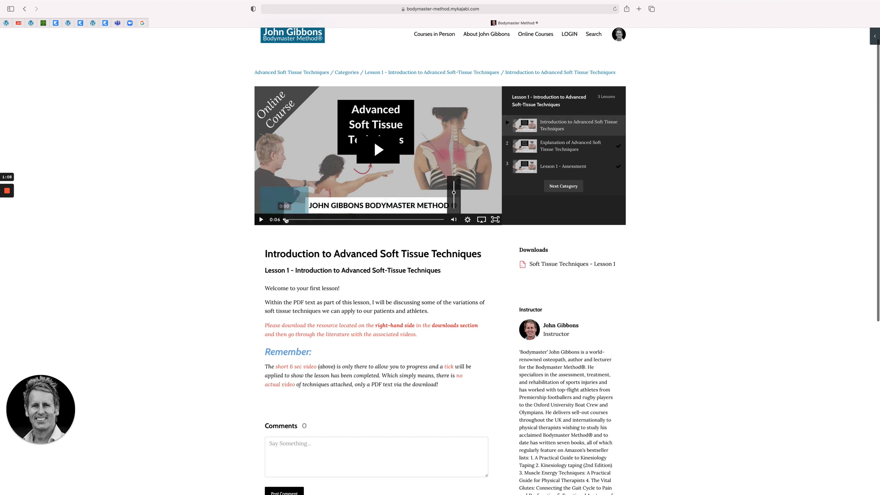
click(567, 146)
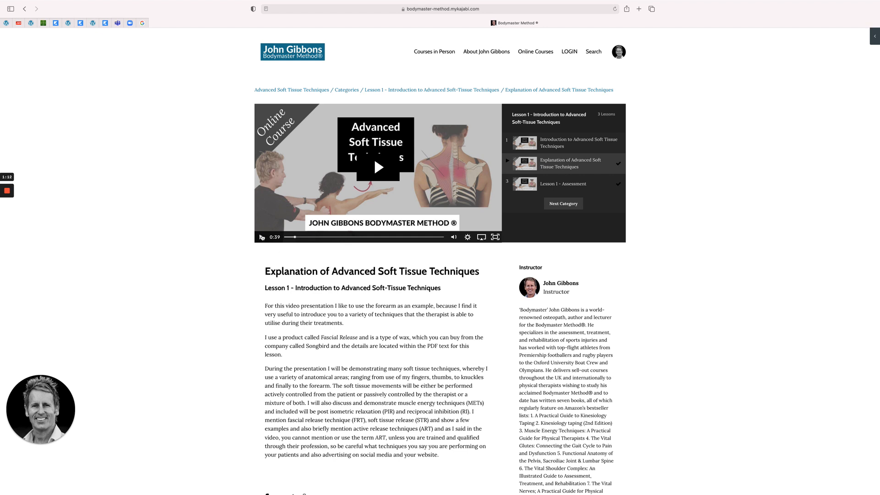
mouse_move(443, 237)
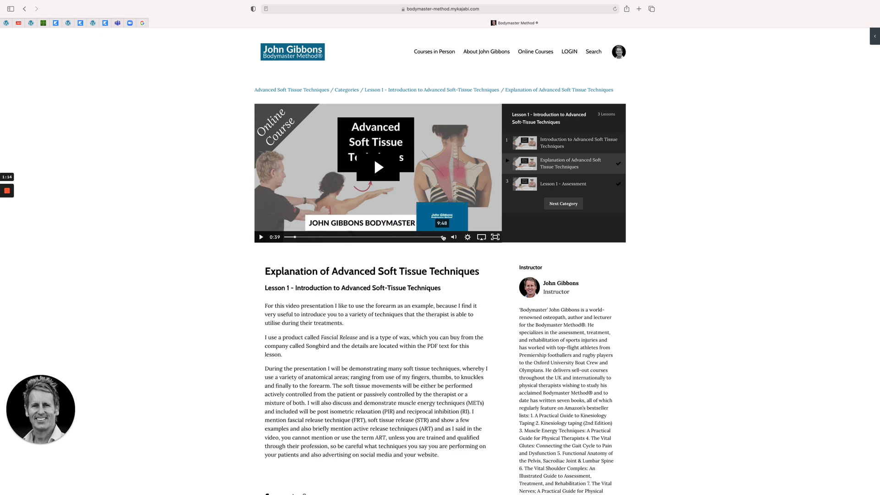
mouse_move(282, 236)
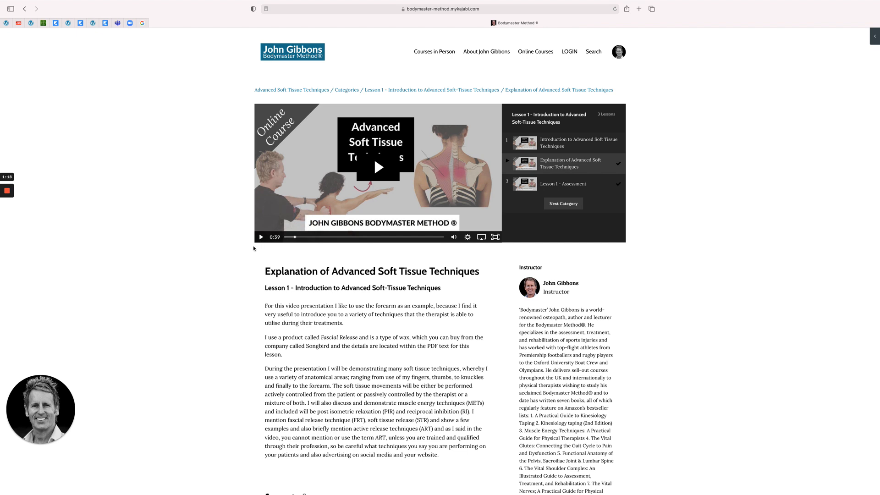
mouse_move(249, 258)
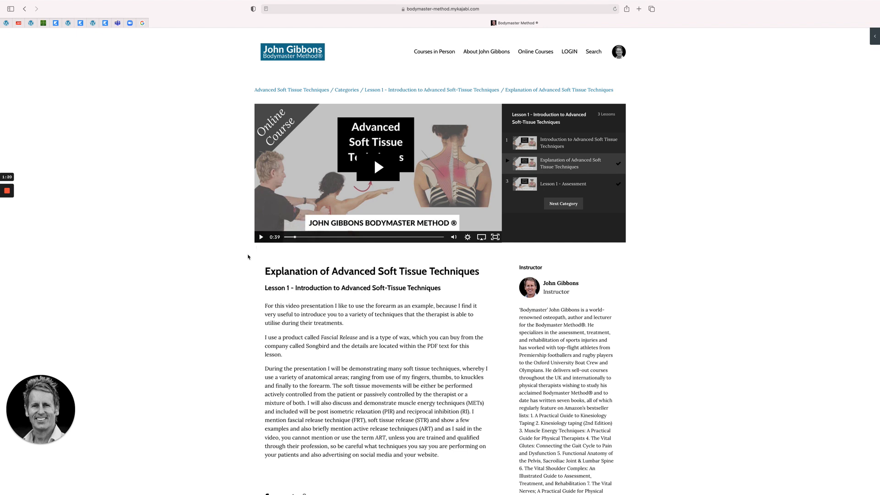
mouse_move(262, 237)
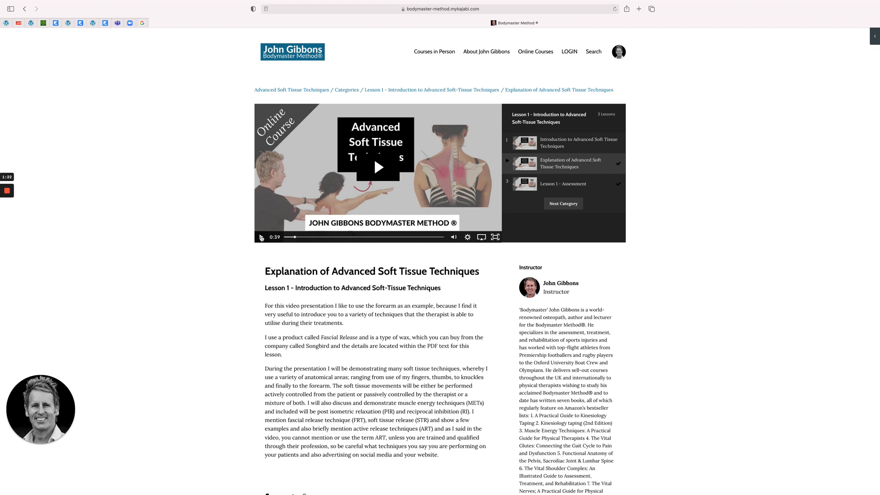
Play the Explanation lesson video, skip ahead to about 5:12, and pause it
click(378, 167)
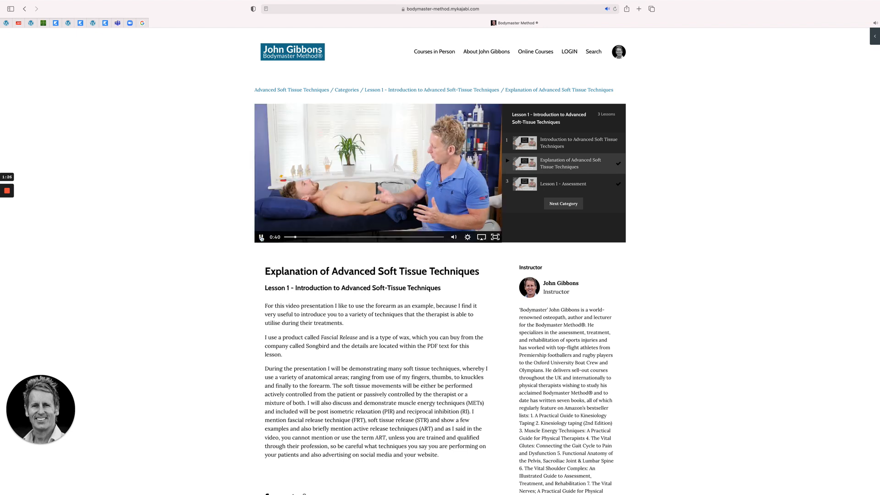
mouse_move(249, 259)
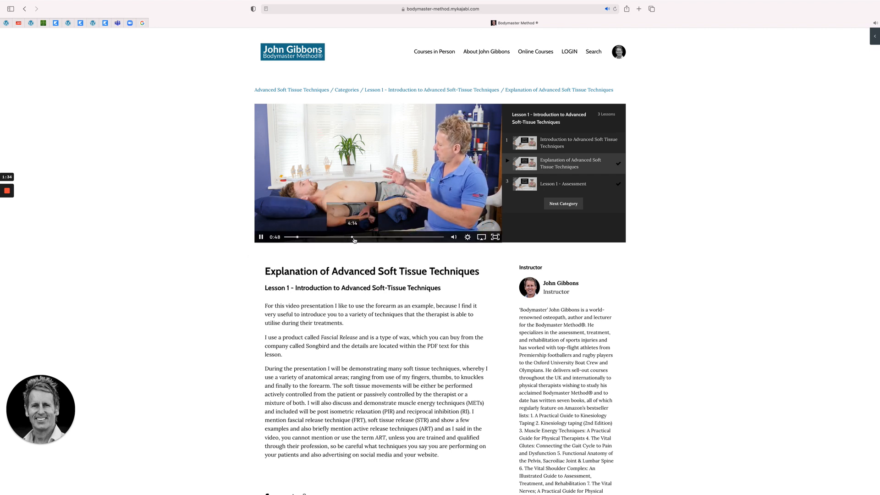
click(368, 236)
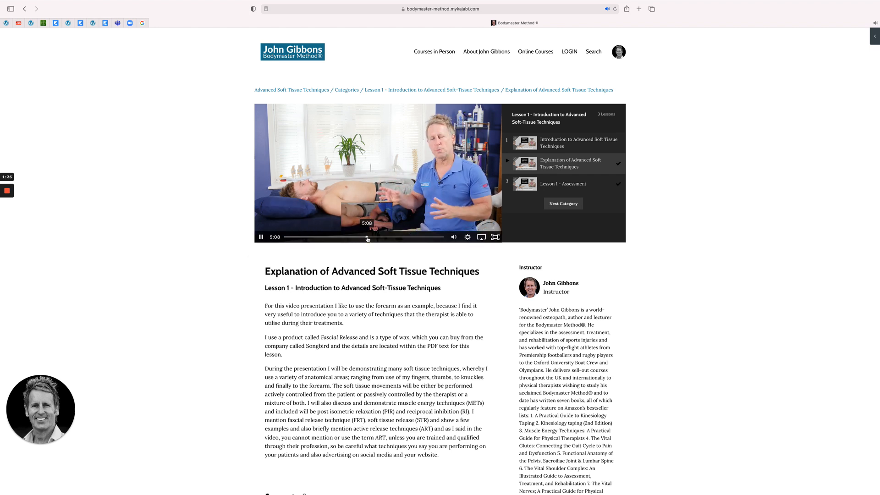
click(377, 167)
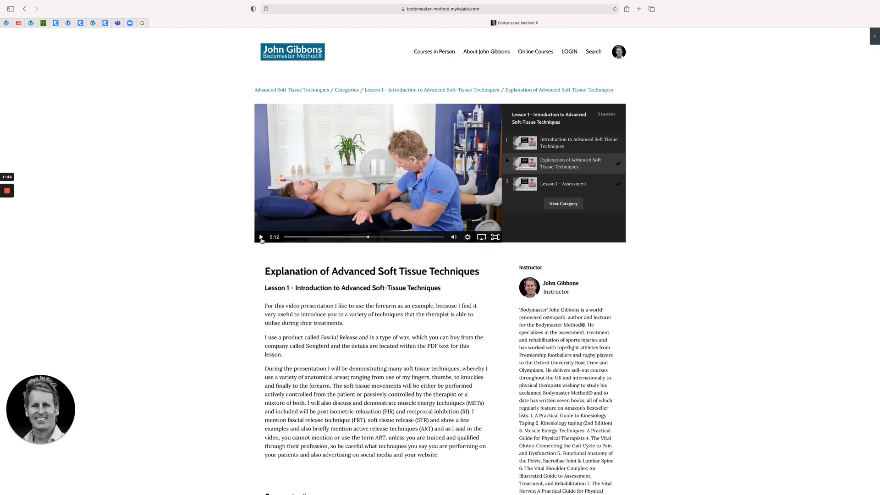
click(260, 236)
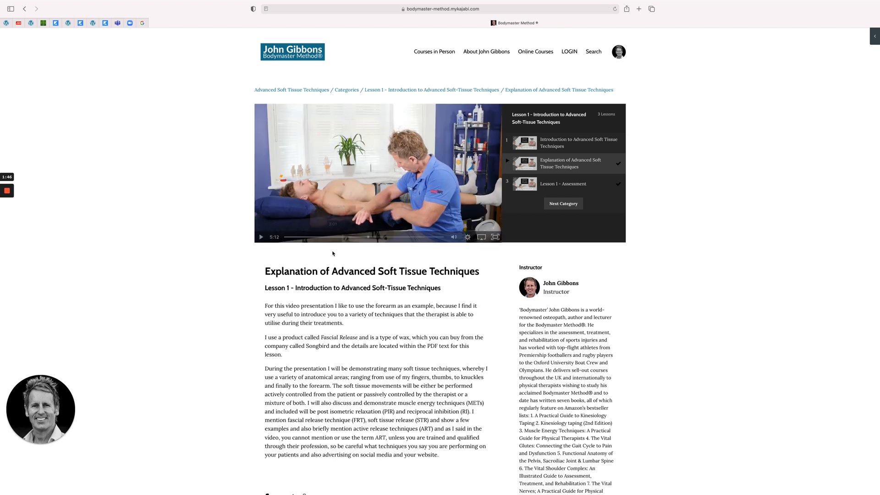
mouse_move(333, 266)
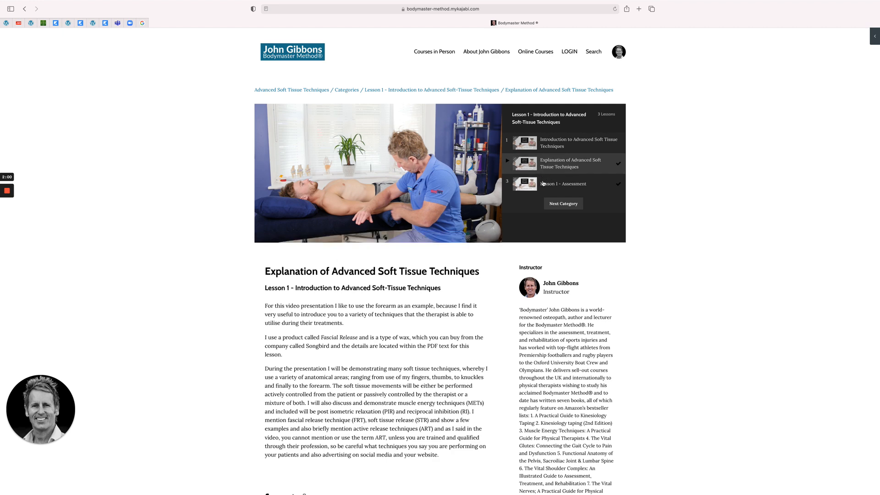
Move past the Lesson 1 Assessment to Lesson 2's Muscle Imbalances of the Postural & Phasic Musculature lesson
click(562, 184)
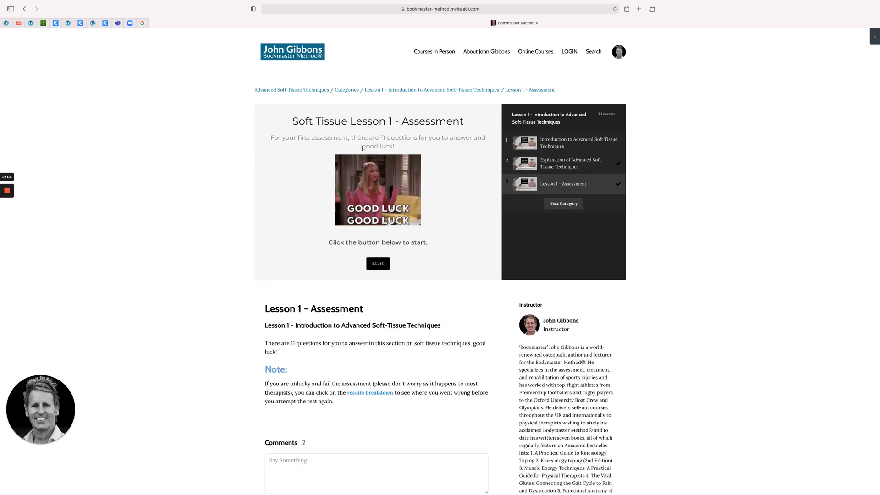
mouse_move(411, 262)
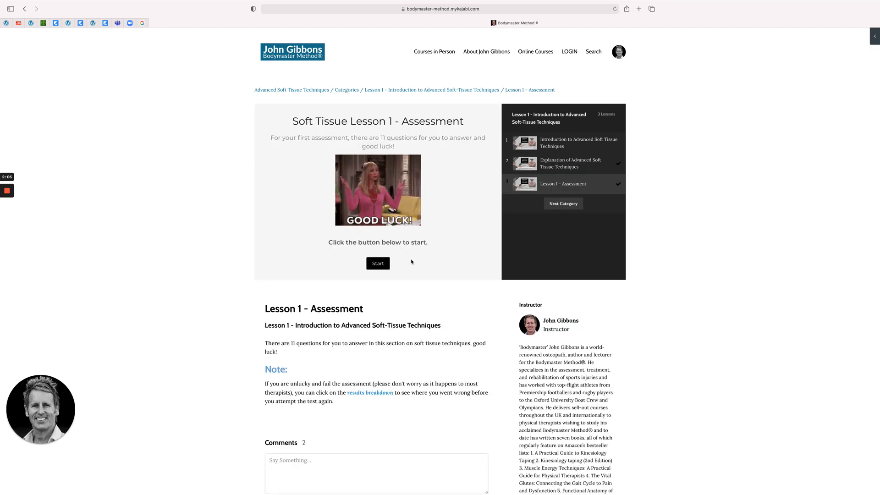
mouse_move(421, 263)
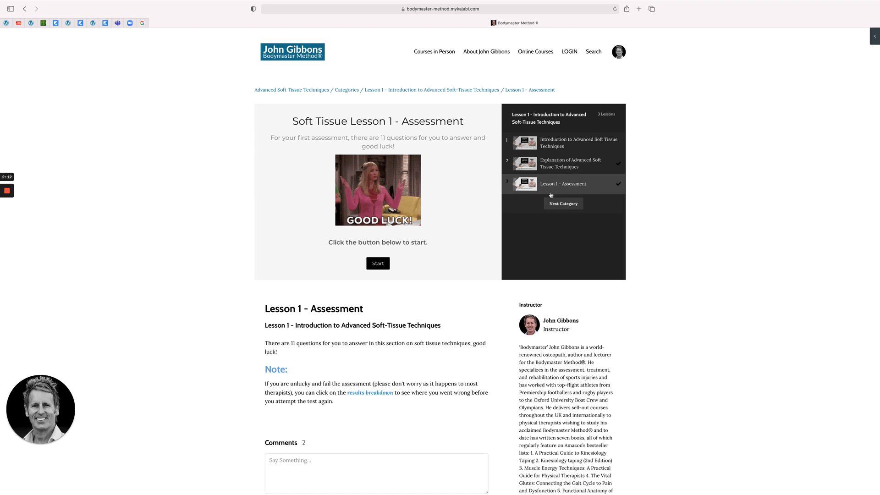
click(562, 203)
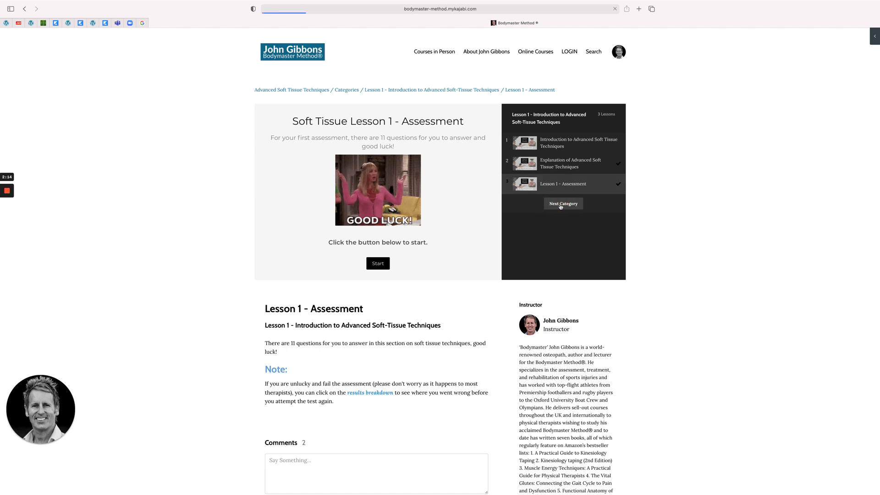
click(562, 203)
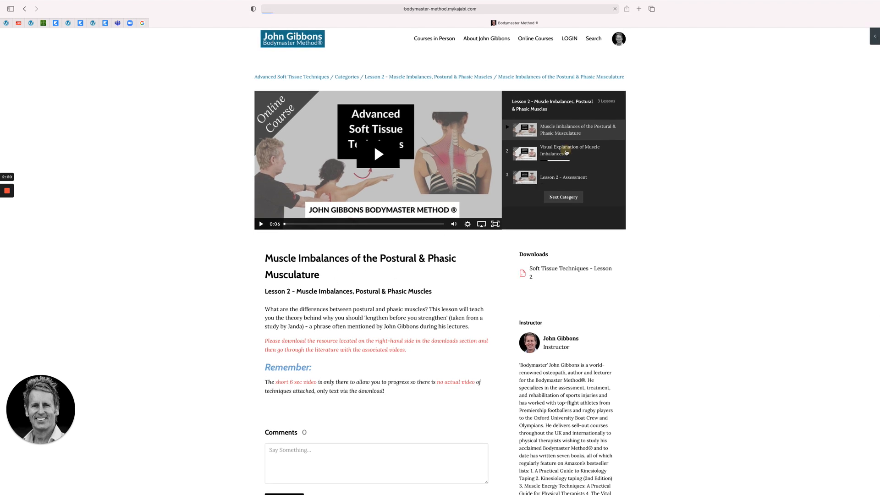
click(570, 150)
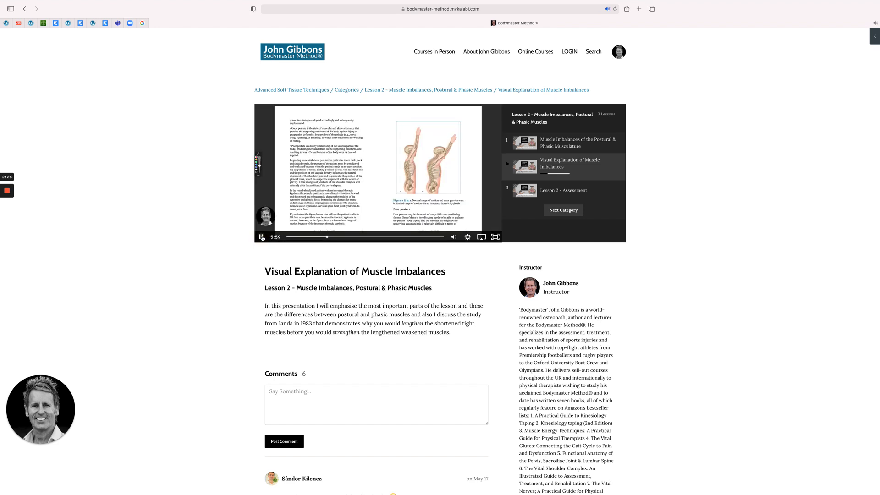
click(261, 237)
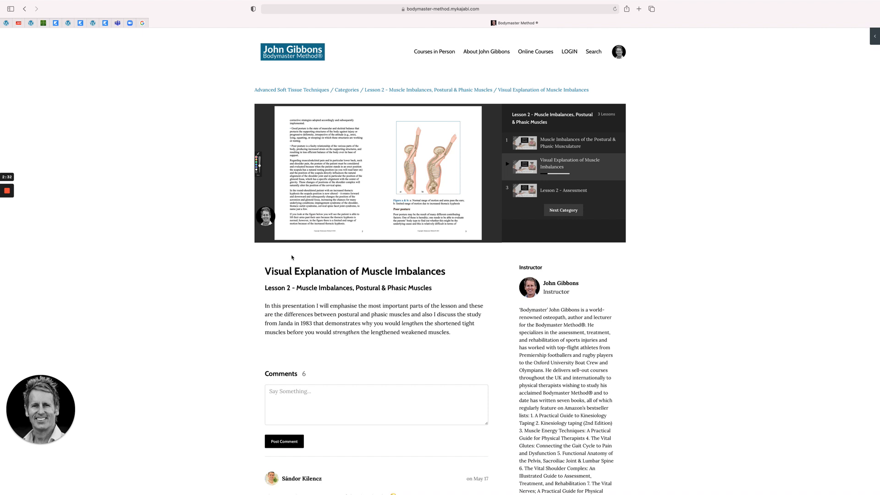
mouse_move(560, 145)
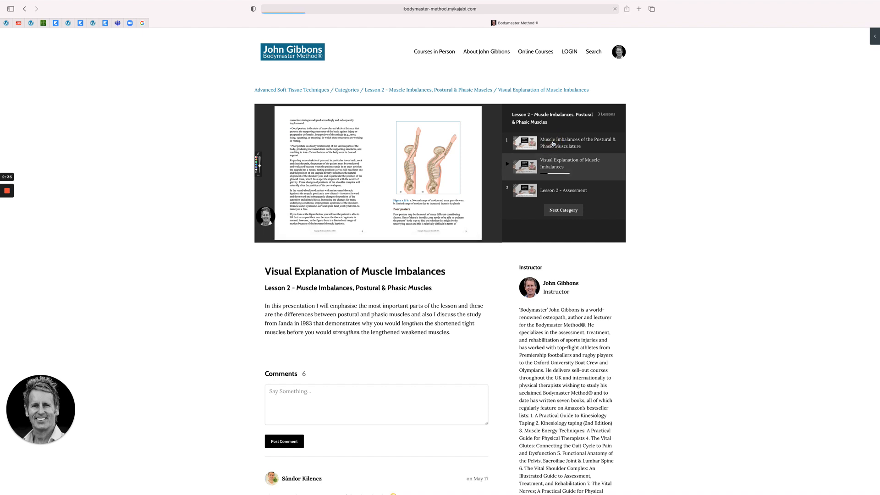
click(578, 143)
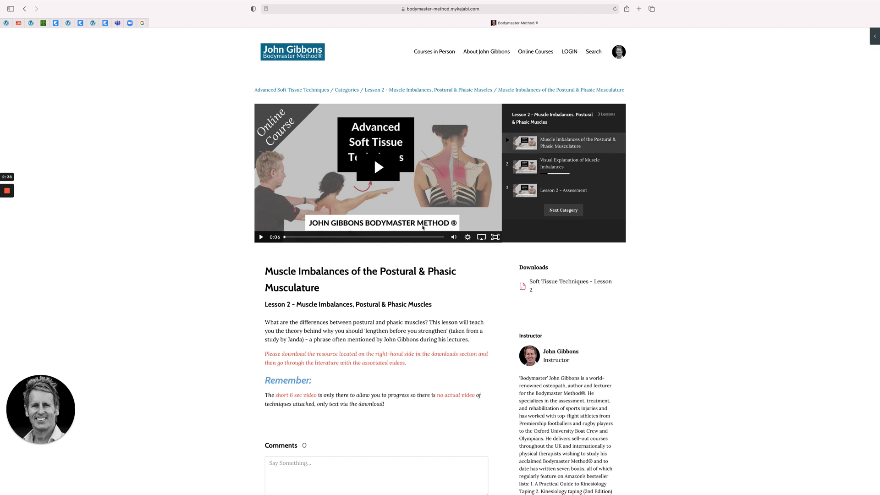
scroll(down, 3)
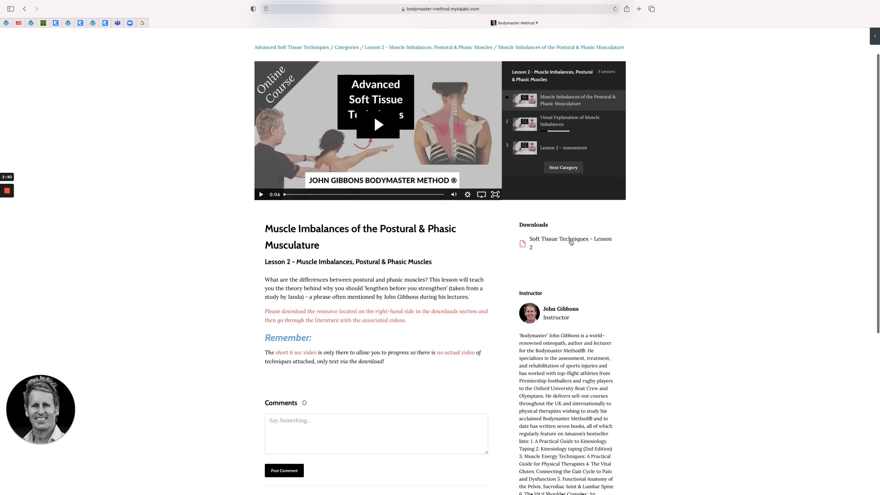
mouse_move(549, 246)
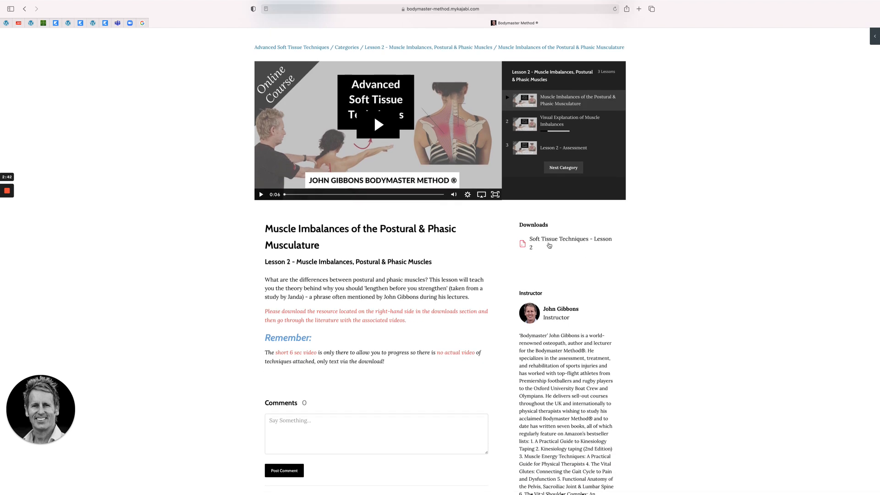
scroll(up, 3)
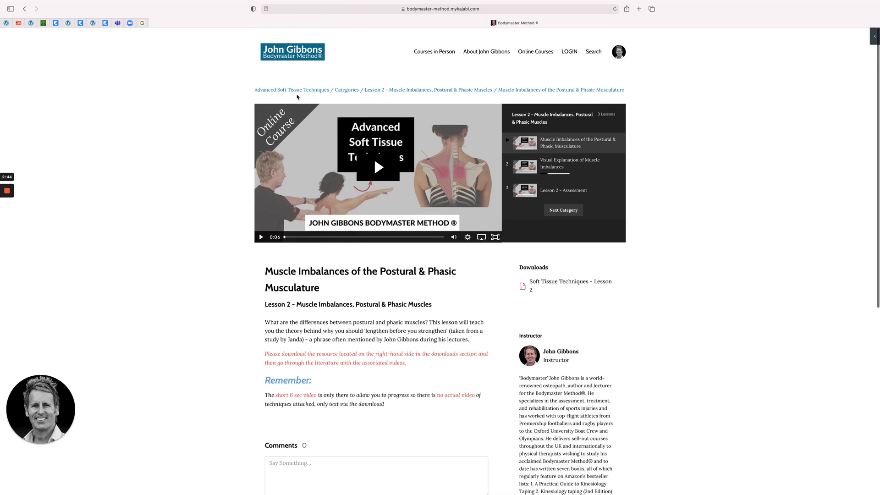
Return to the course overview via the breadcrumb and scroll down its lesson list
click(290, 90)
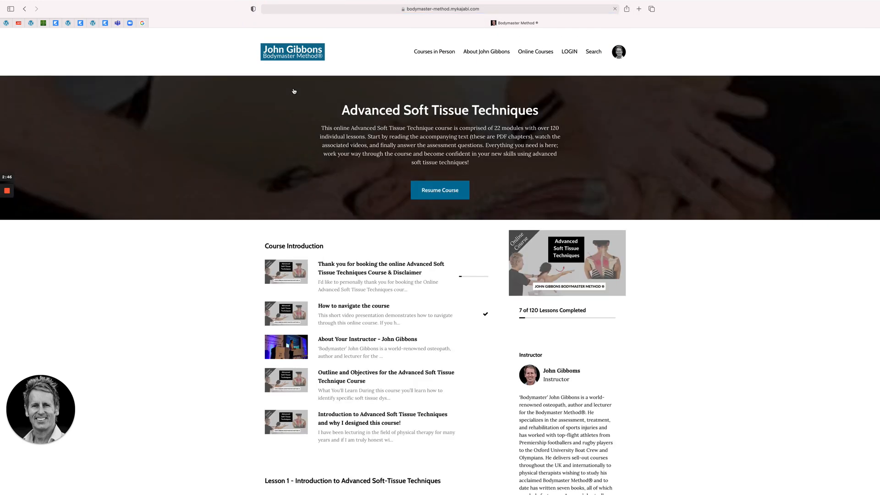
scroll(down, 3)
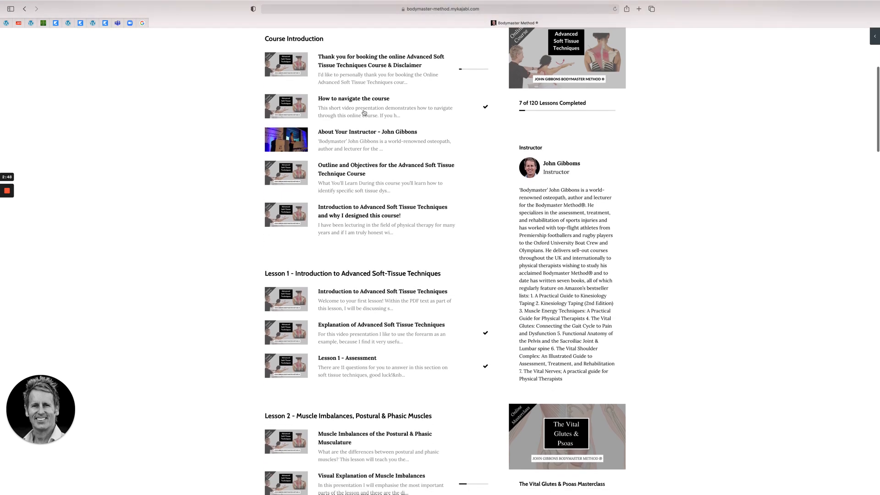
scroll(down, 3)
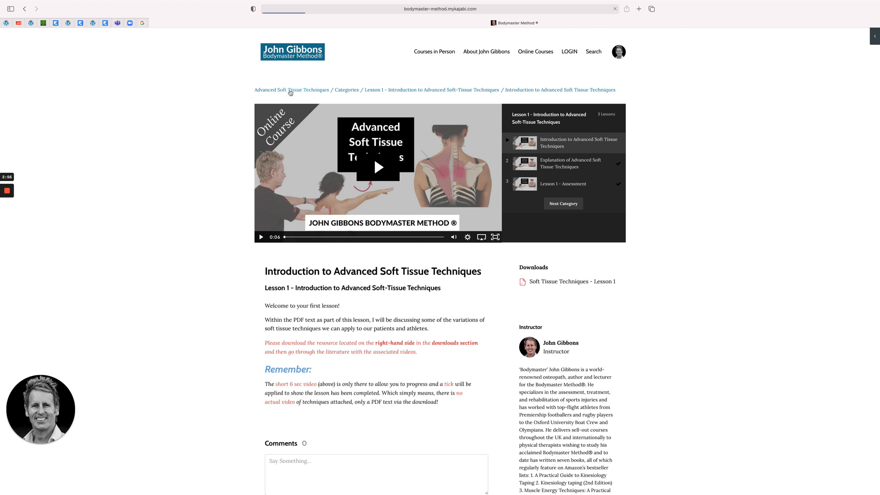
scroll(down, 3)
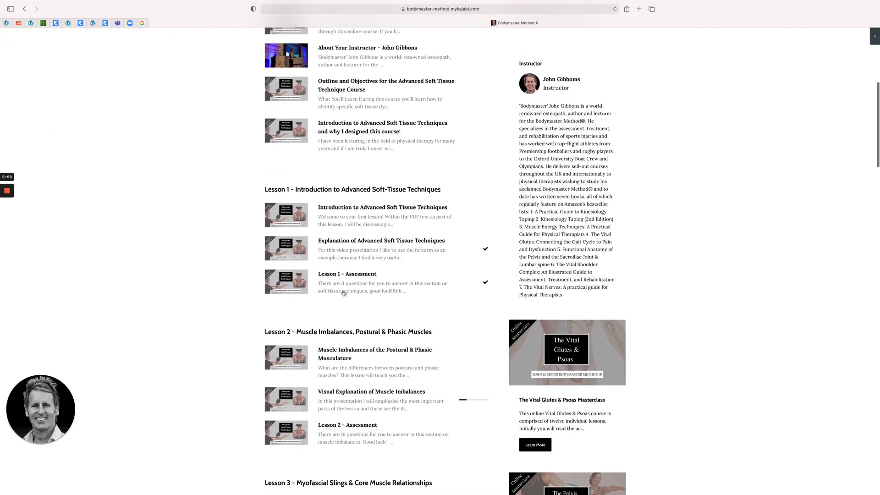
scroll(down, 3)
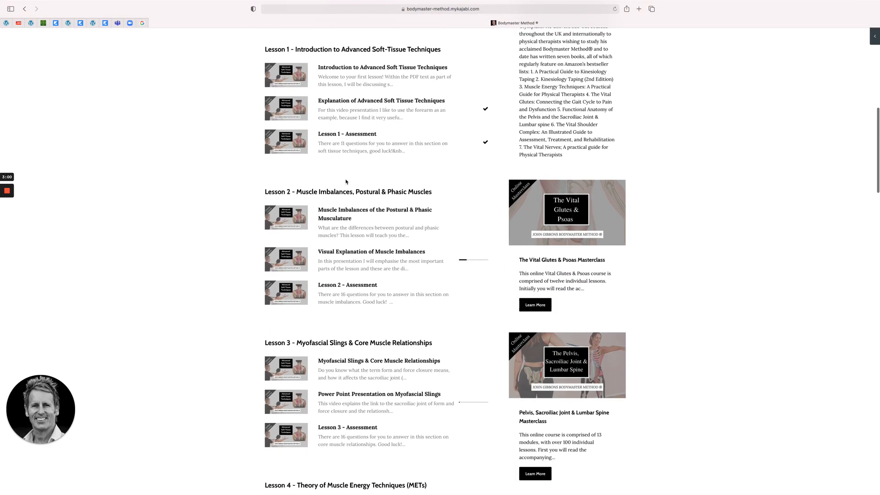
scroll(down, 3)
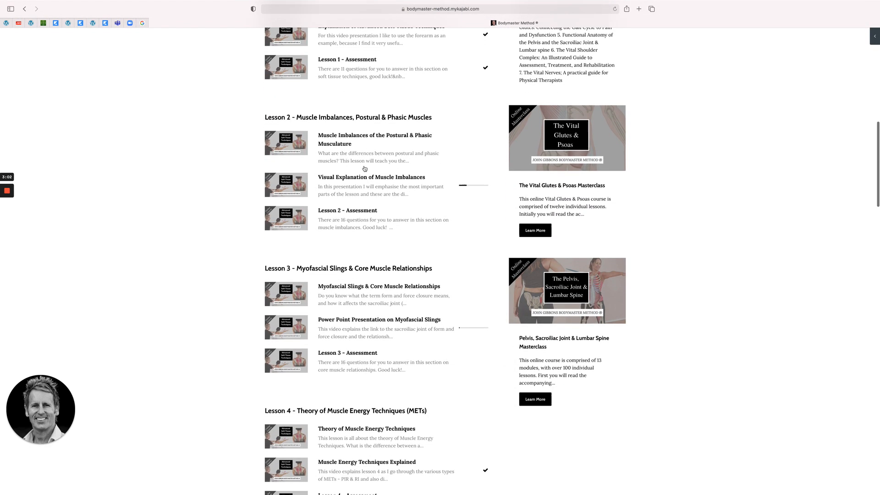
scroll(down, 3)
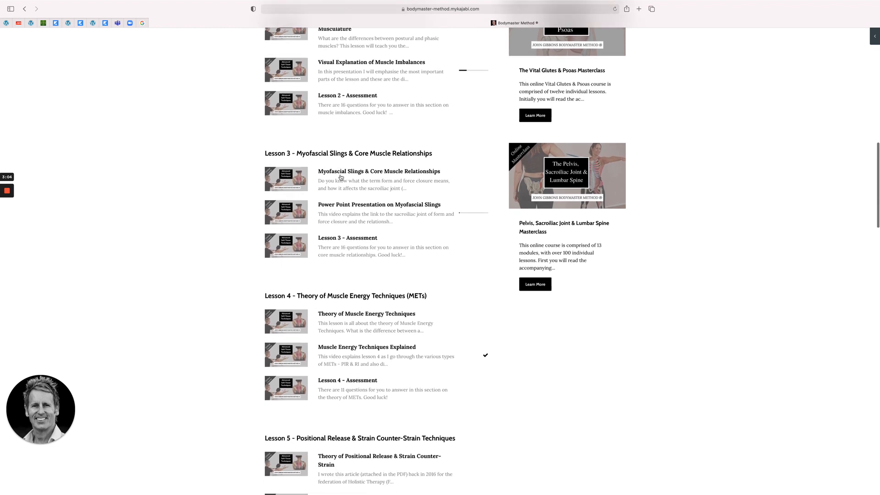
Scroll to Lesson 5, find a lesson locked behind the Lesson 4 Assessment, and go back
scroll(down, 3)
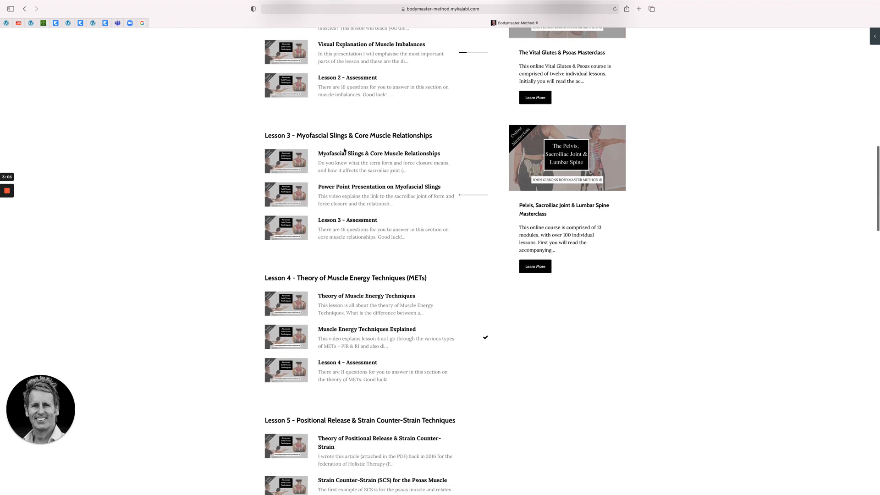
mouse_move(373, 199)
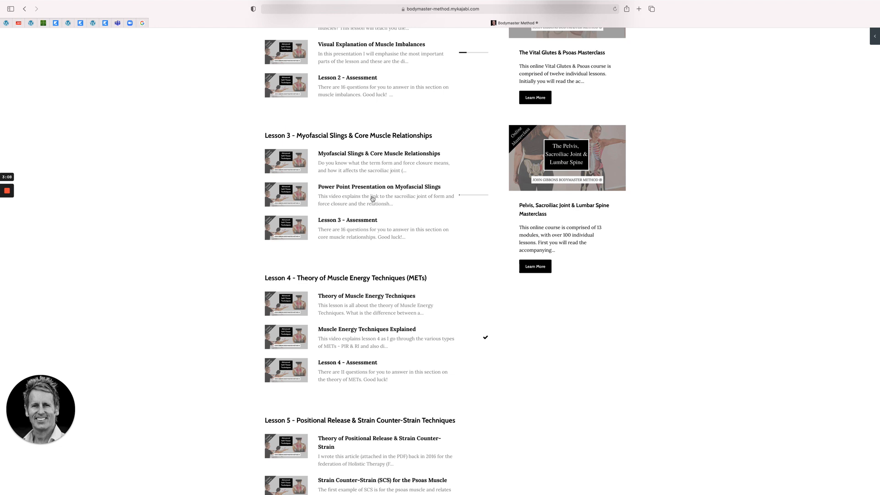
scroll(down, 3)
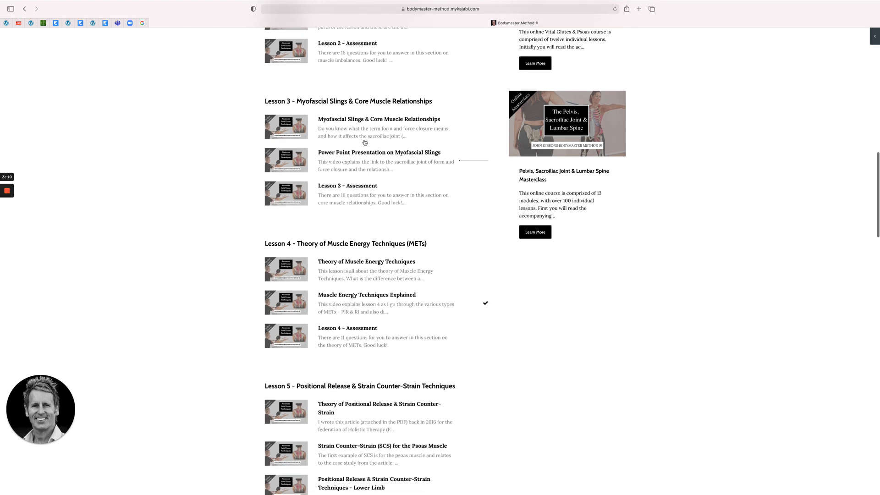
scroll(down, 3)
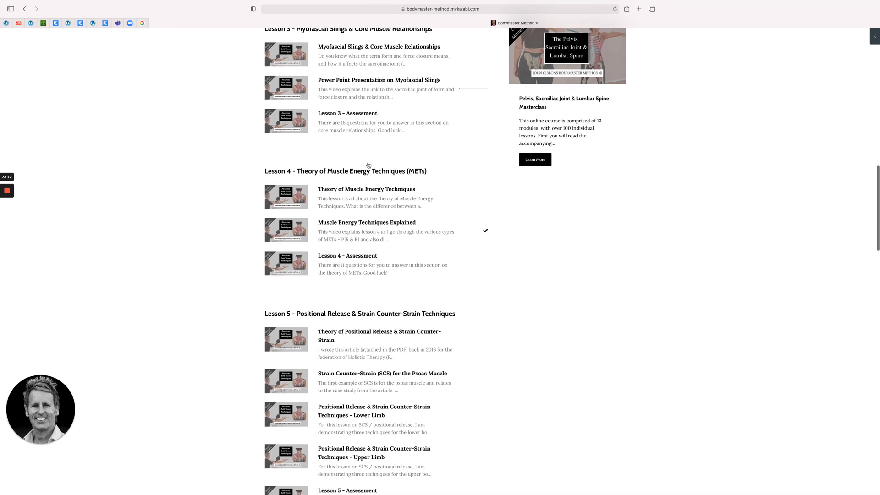
scroll(down, 3)
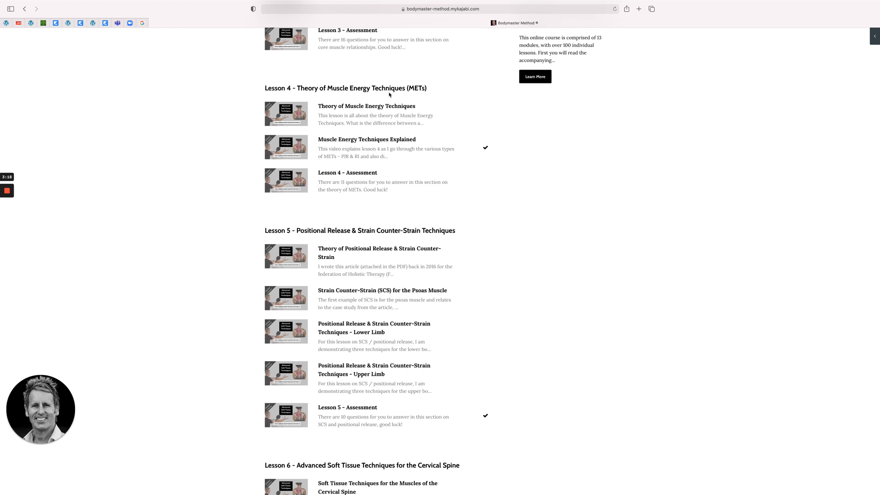
mouse_move(390, 166)
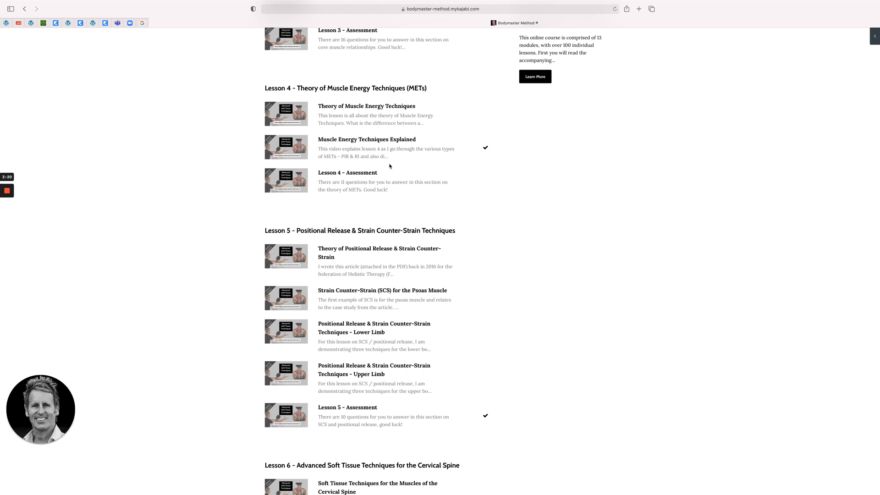
mouse_move(339, 176)
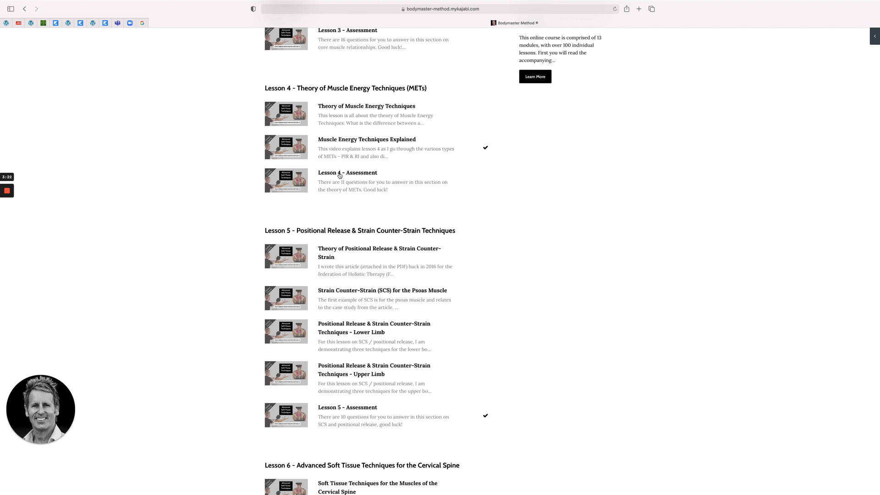
scroll(down, 3)
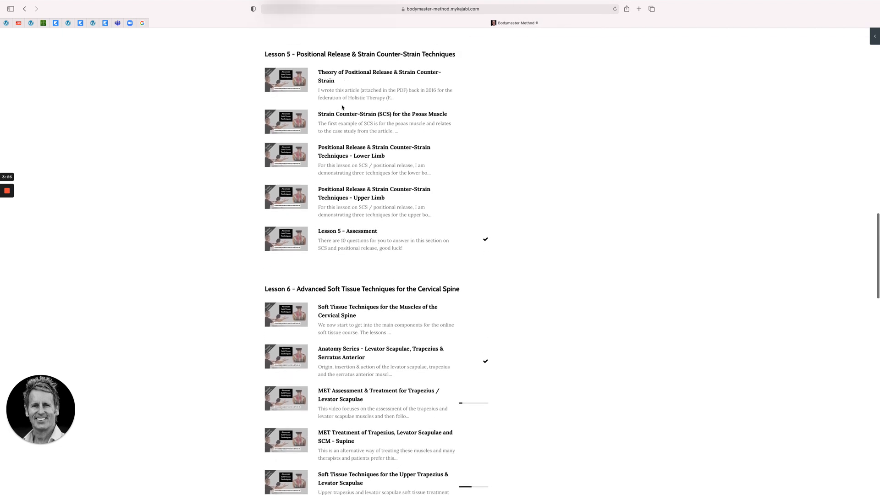
mouse_move(339, 193)
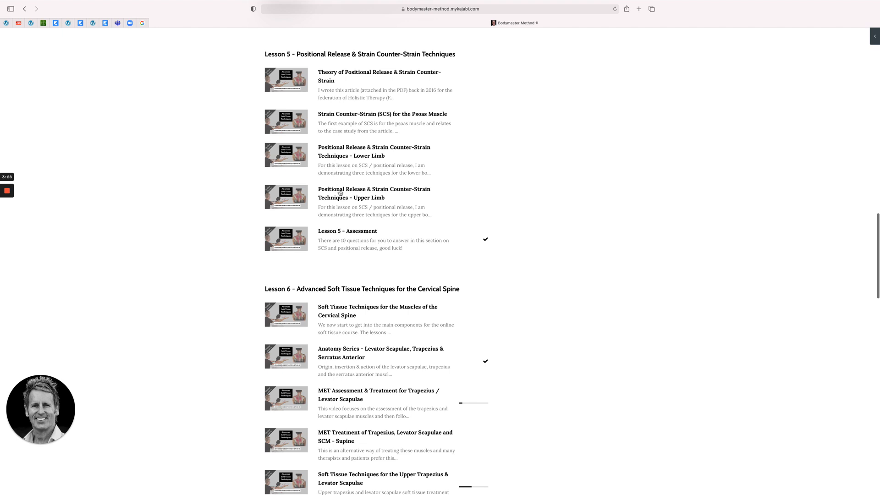
mouse_move(329, 143)
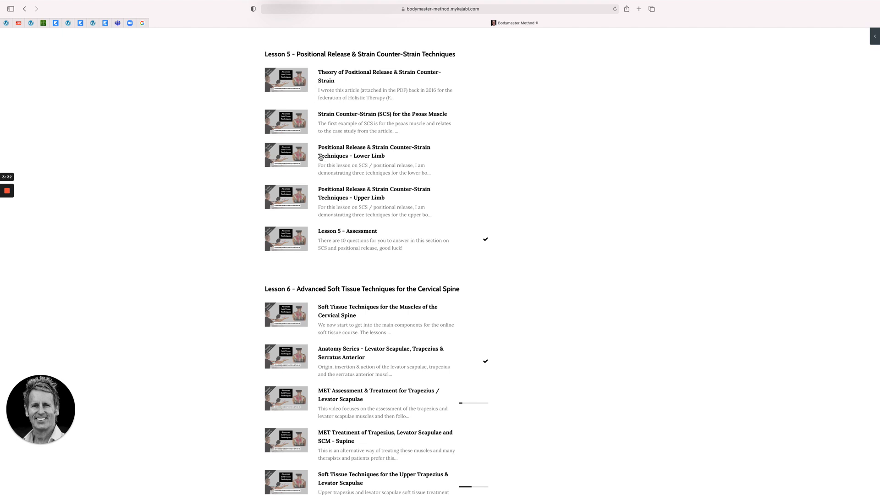
mouse_move(289, 126)
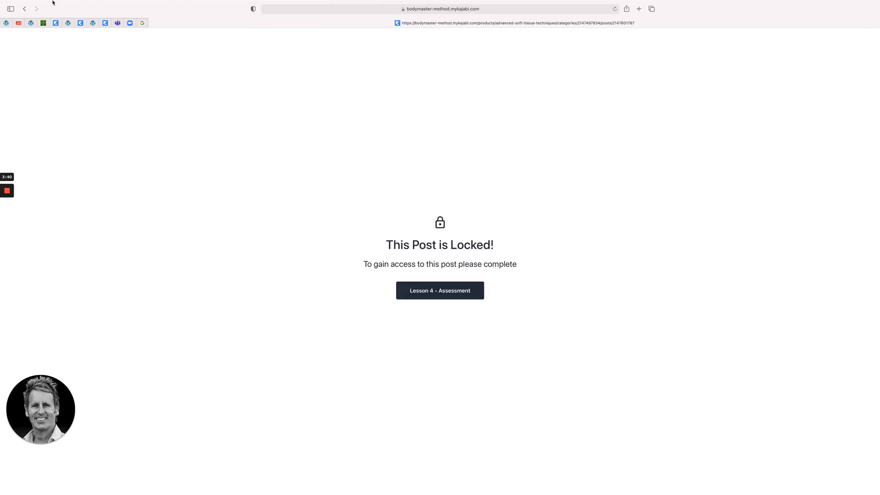
click(25, 8)
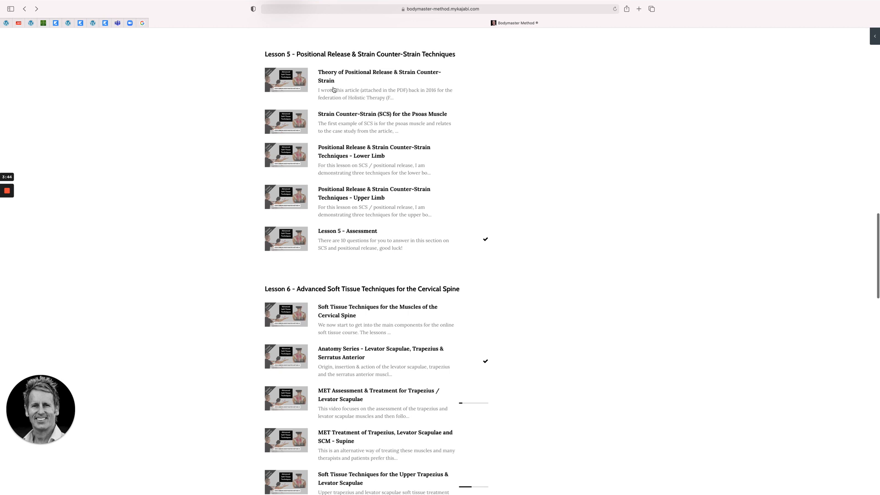
mouse_move(360, 148)
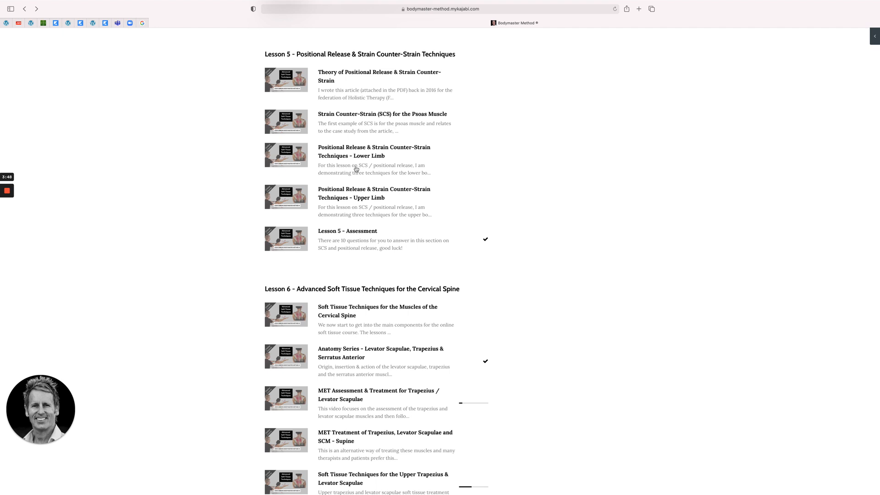
mouse_move(346, 215)
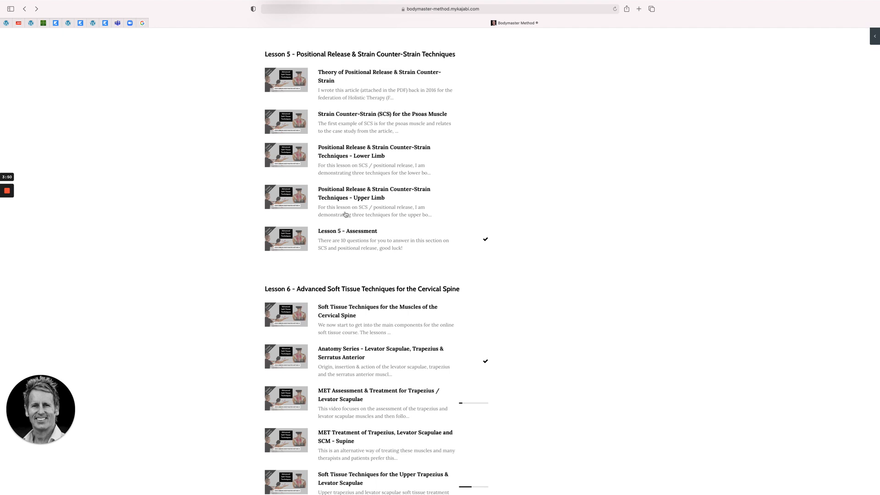
Scroll through the Lesson 6–9 lists down to the 1 2 3 pagination and footer
scroll(down, 3)
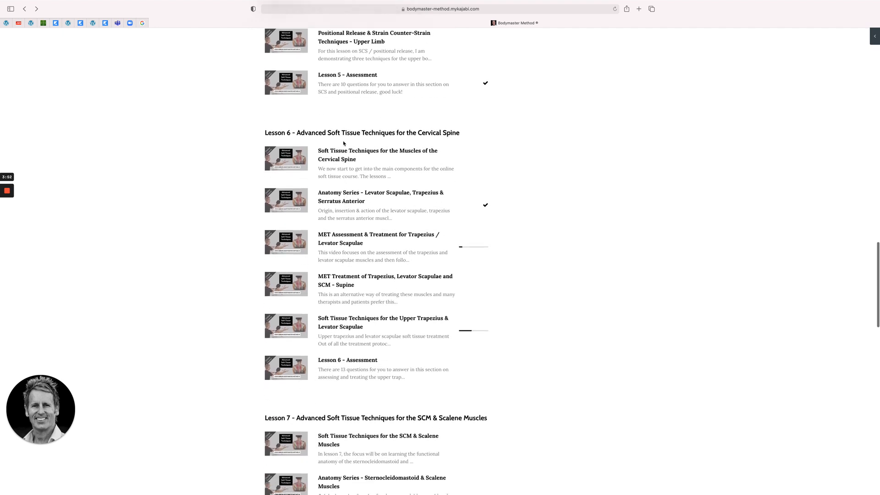
scroll(down, 3)
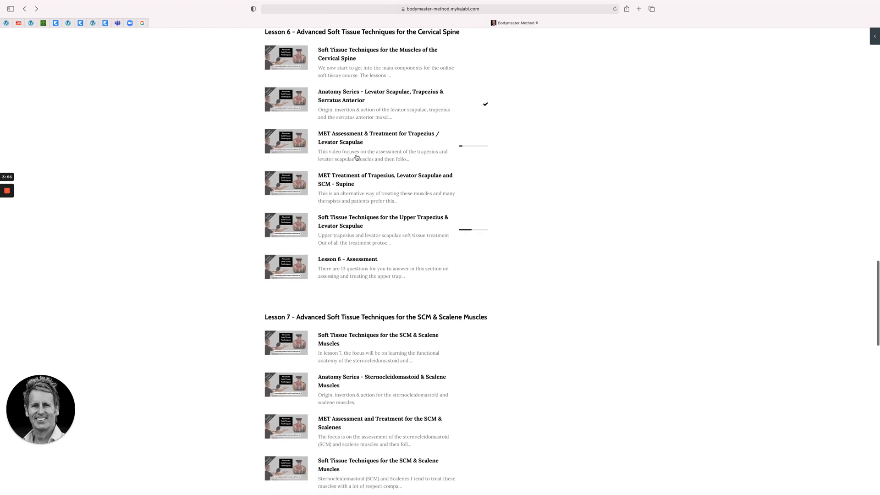
scroll(down, 3)
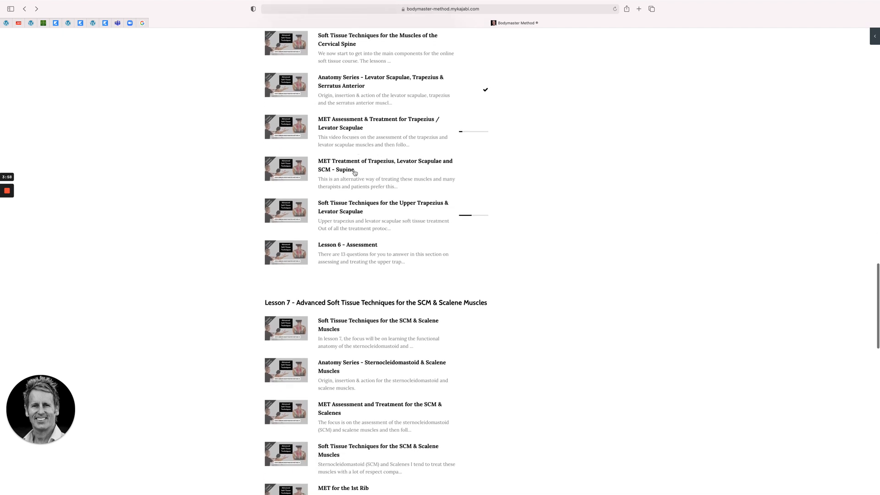
scroll(down, 3)
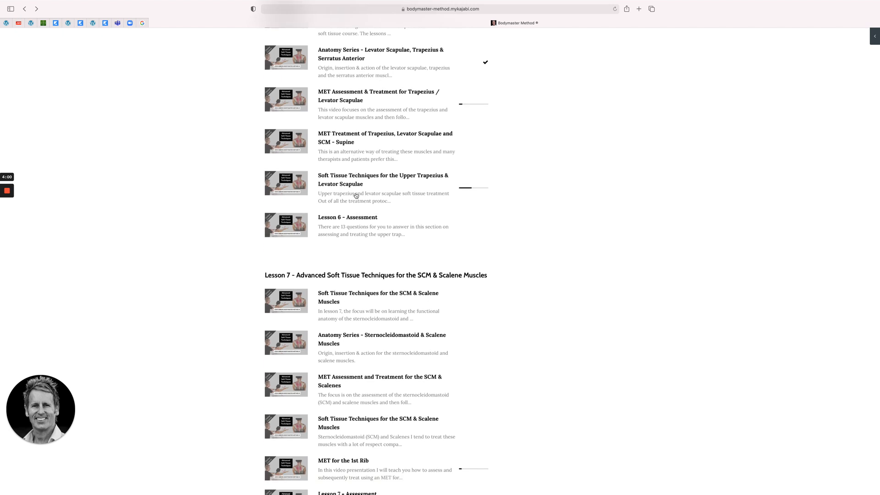
scroll(down, 3)
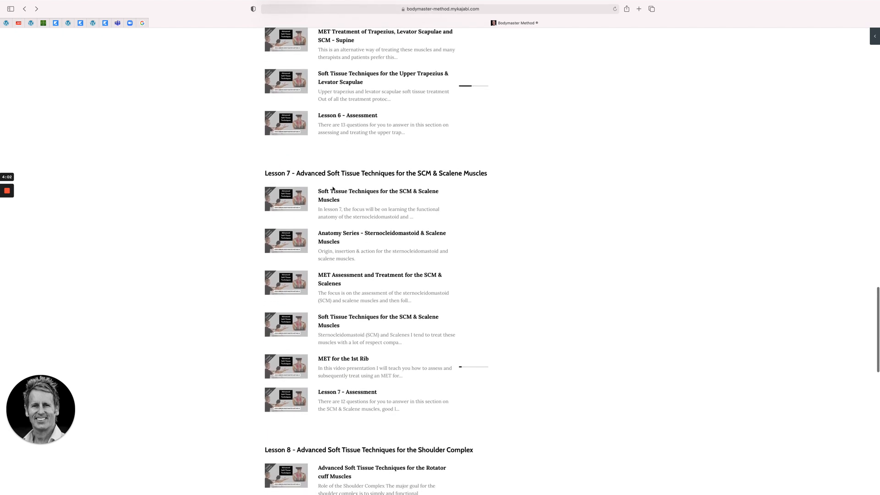
scroll(down, 3)
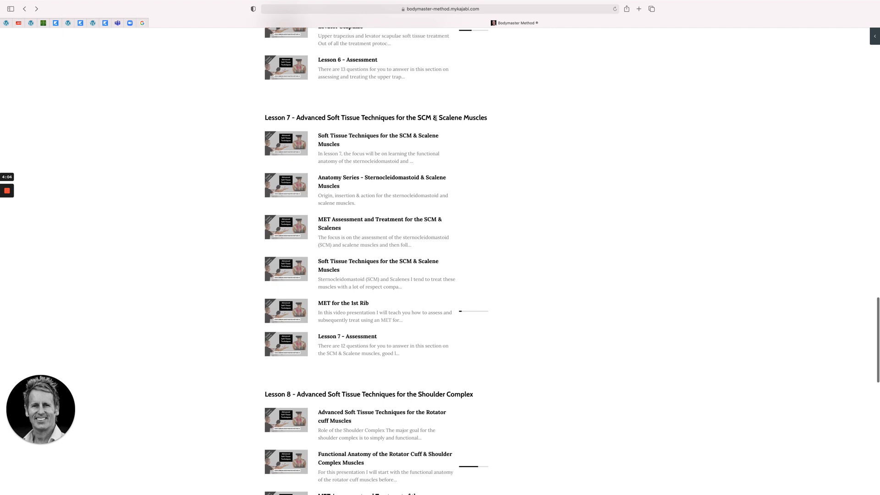
mouse_move(357, 147)
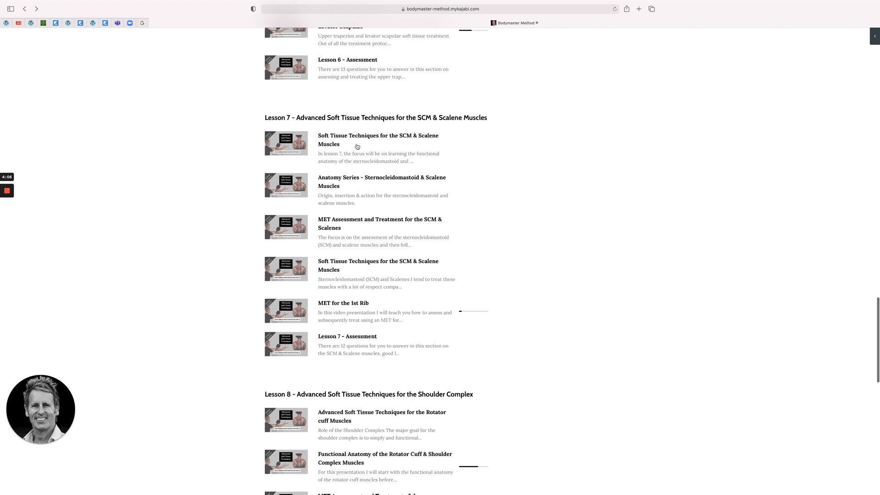
mouse_move(354, 178)
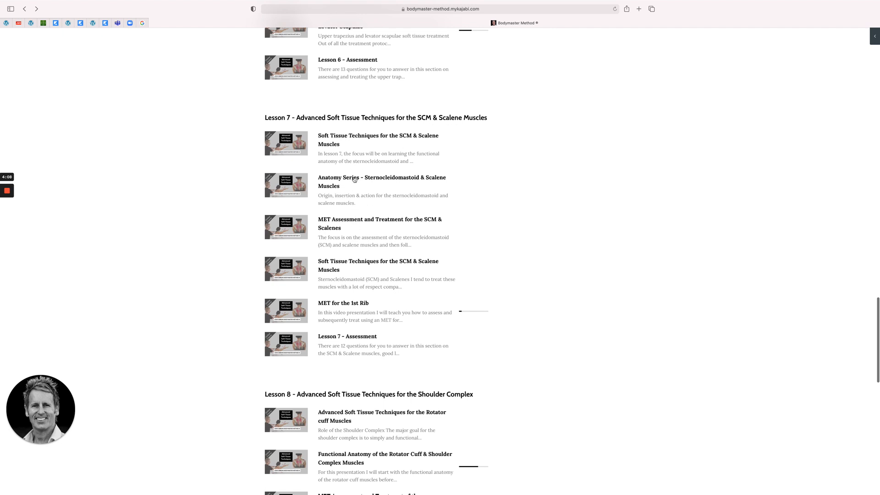
mouse_move(337, 197)
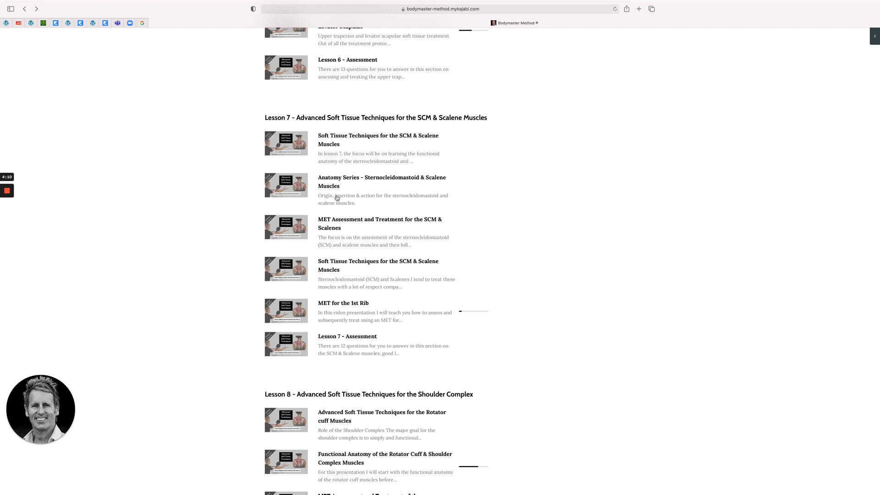
scroll(down, 3)
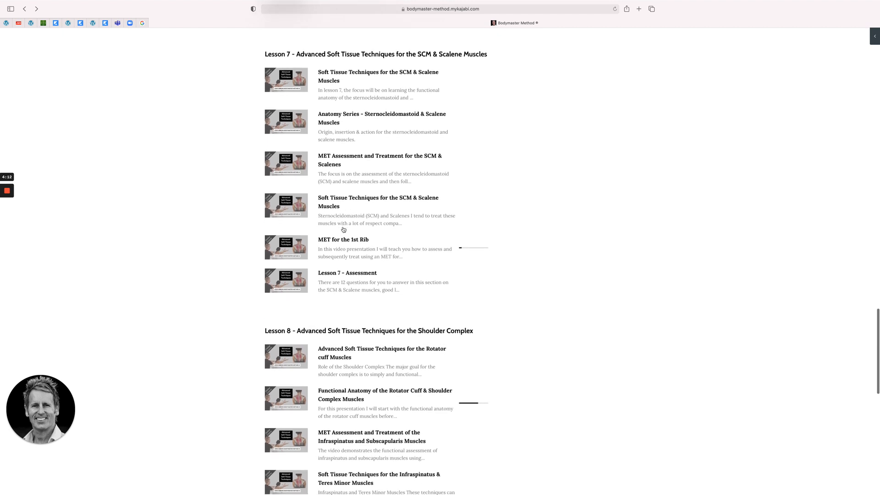
scroll(down, 3)
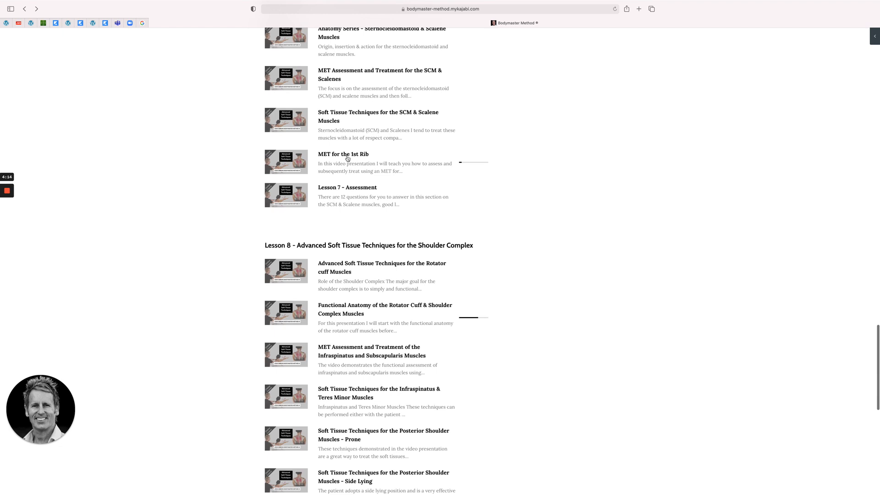
scroll(down, 3)
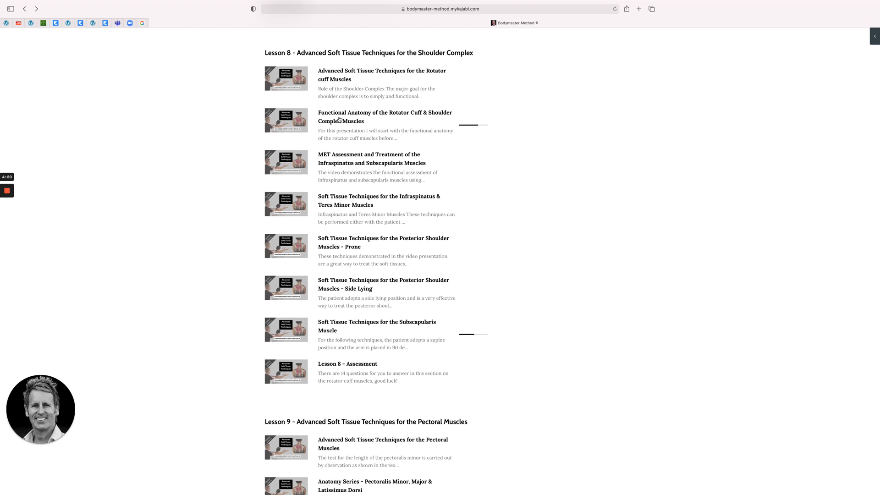
scroll(down, 3)
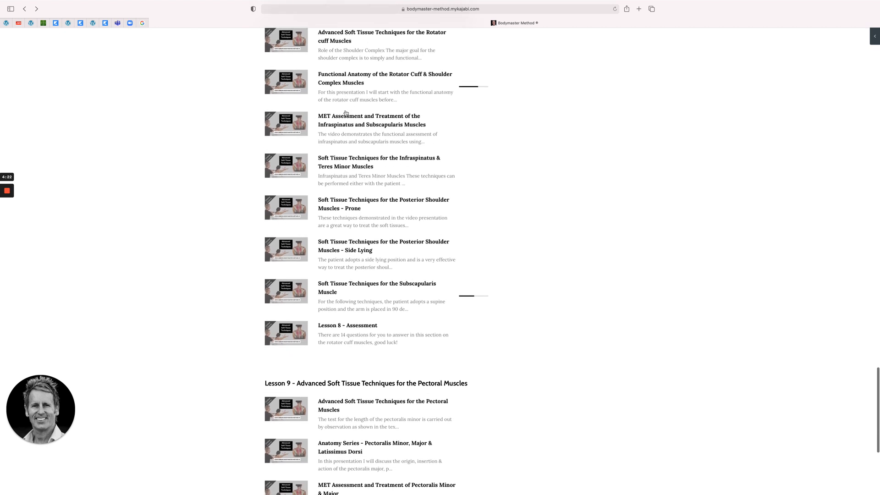
scroll(down, 3)
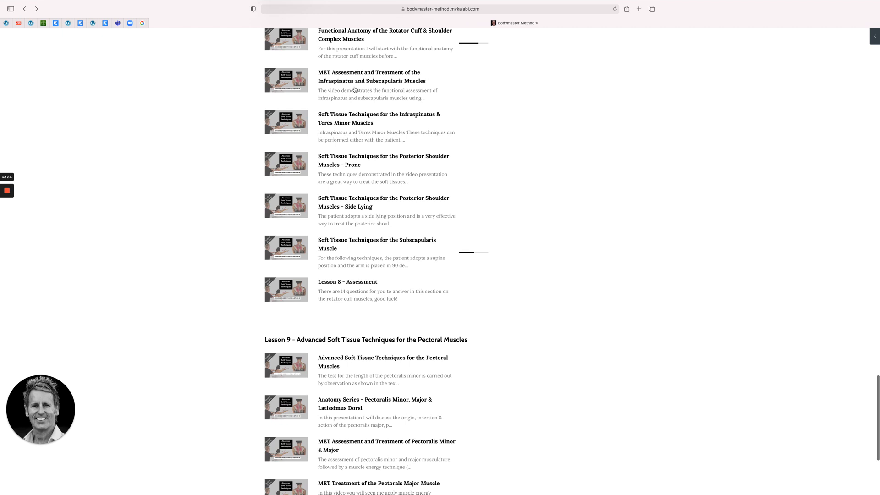
mouse_move(364, 137)
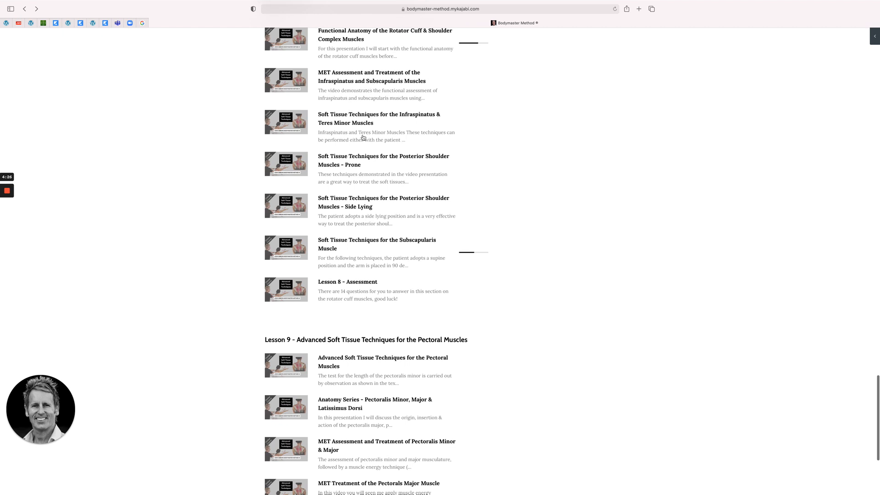
scroll(down, 3)
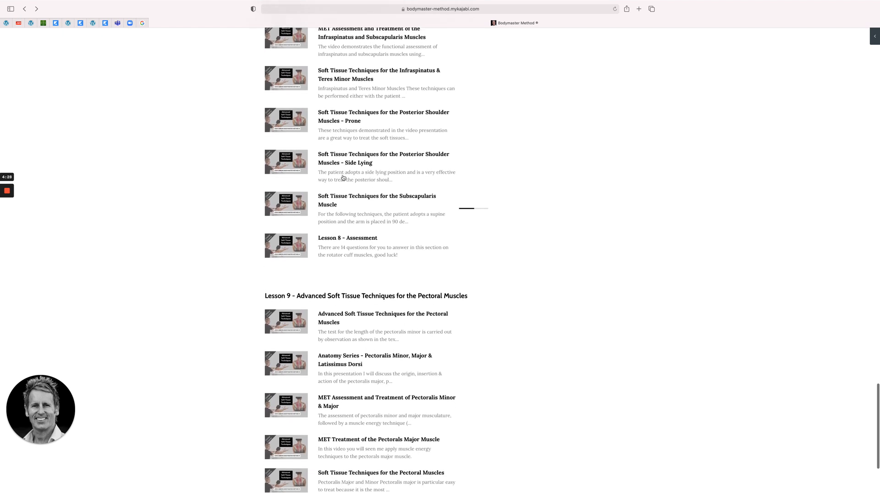
scroll(down, 3)
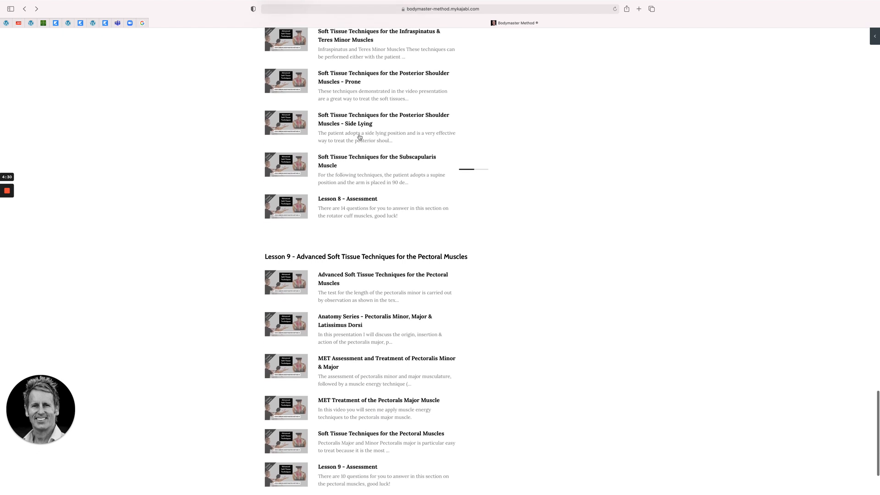
mouse_move(342, 178)
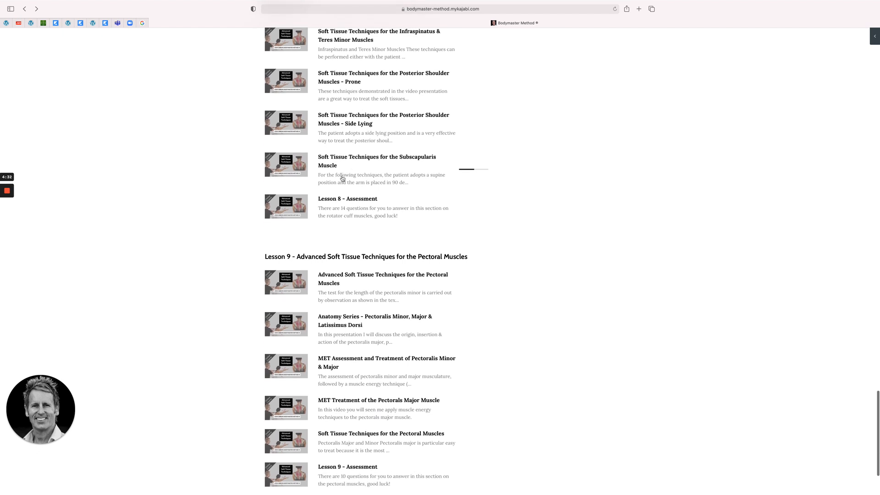
scroll(down, 3)
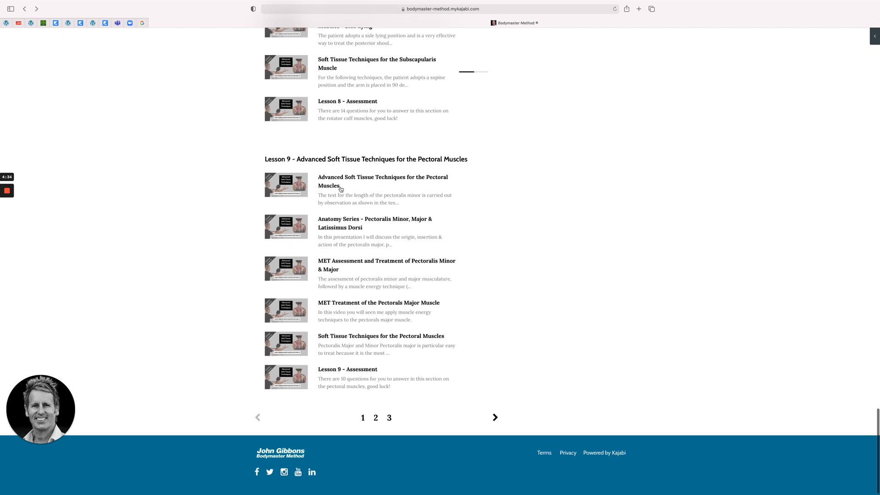
mouse_move(350, 275)
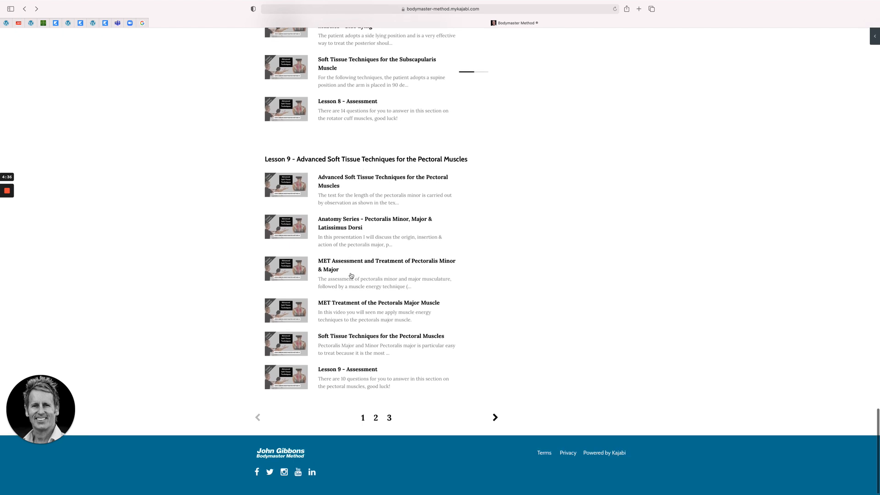
mouse_move(362, 252)
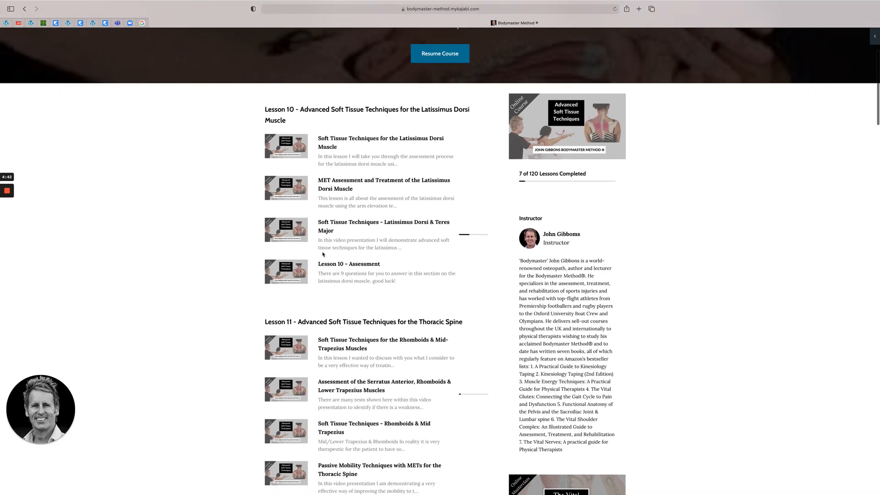
Scroll from the forearm lessons through Lessons 12–16 until Lesson 17's hip lessons appear
scroll(down, 3)
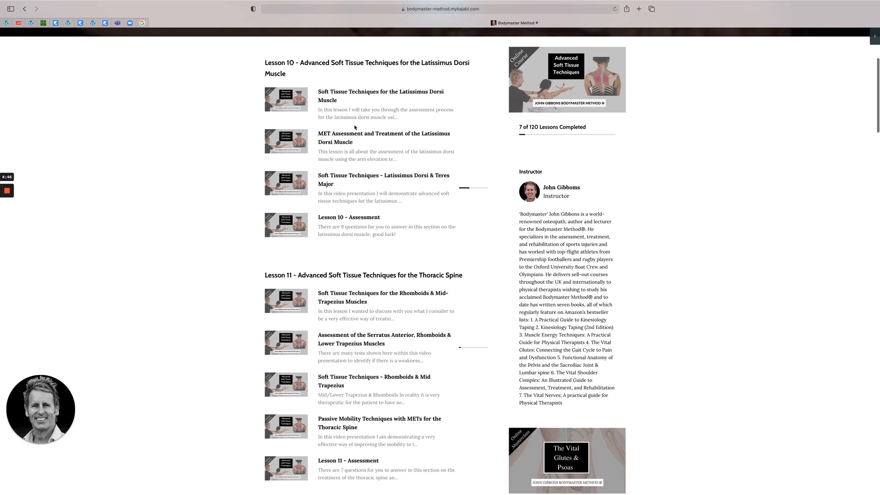
scroll(down, 3)
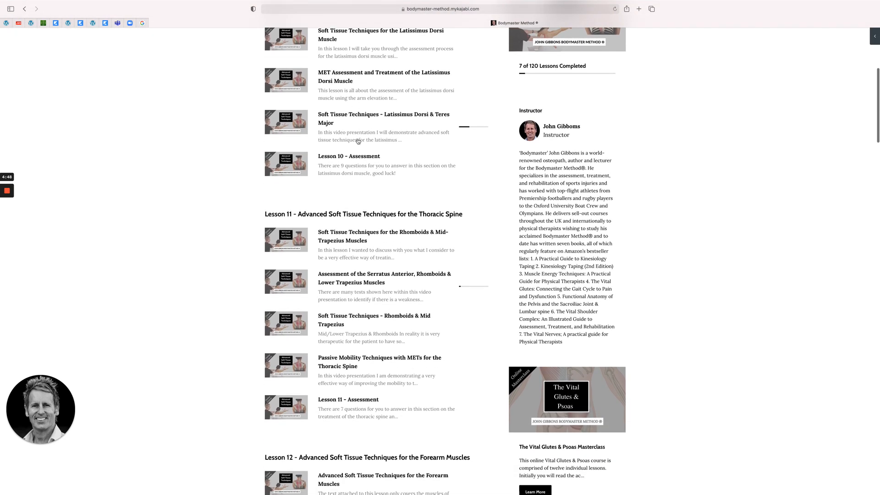
scroll(down, 3)
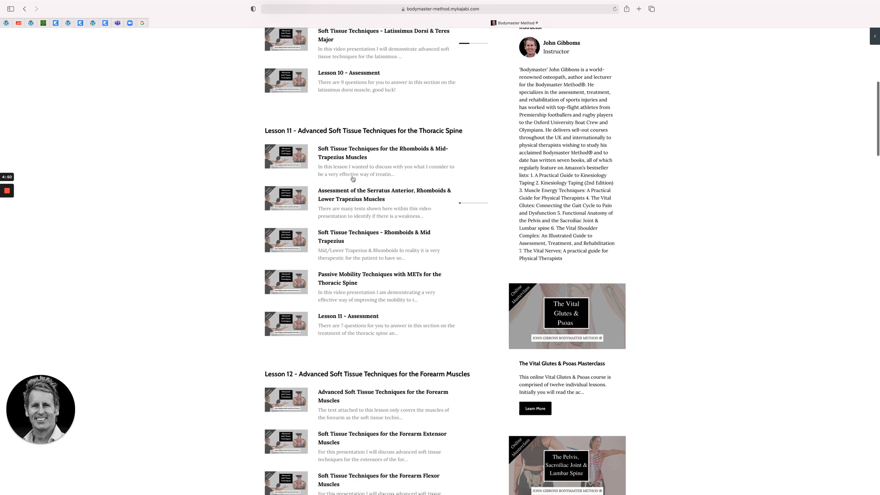
scroll(down, 3)
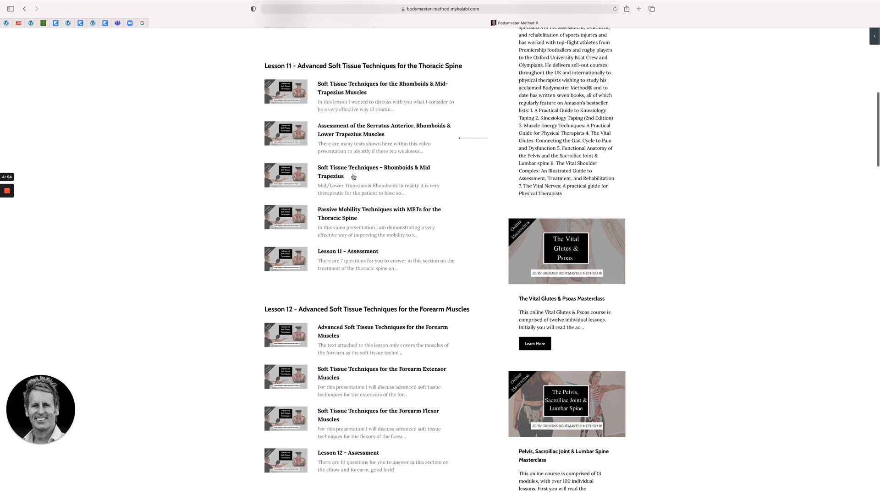
scroll(down, 3)
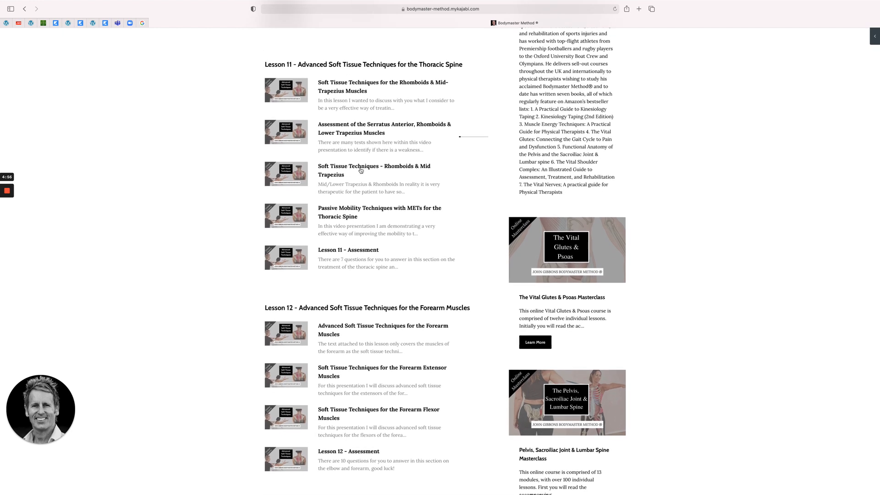
mouse_move(366, 166)
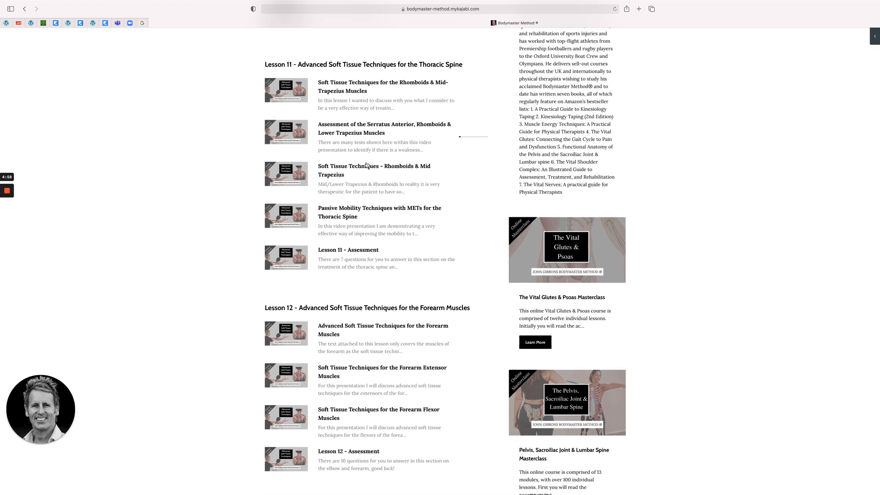
scroll(down, 3)
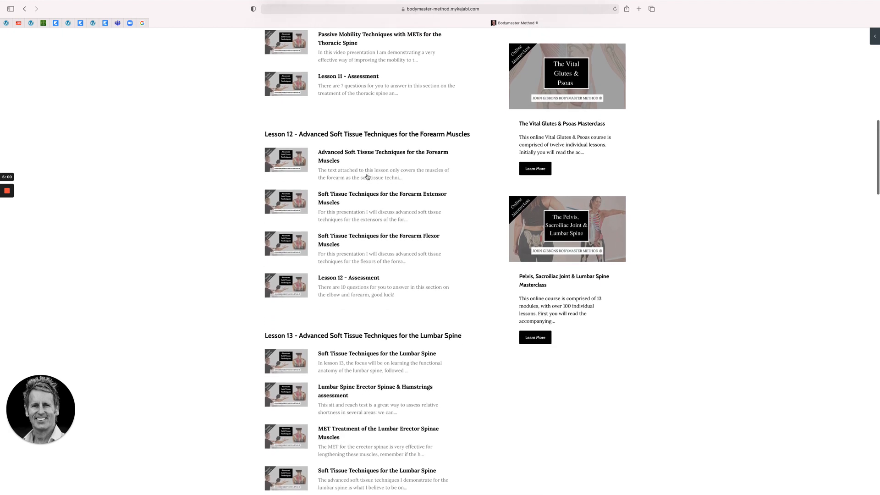
scroll(down, 3)
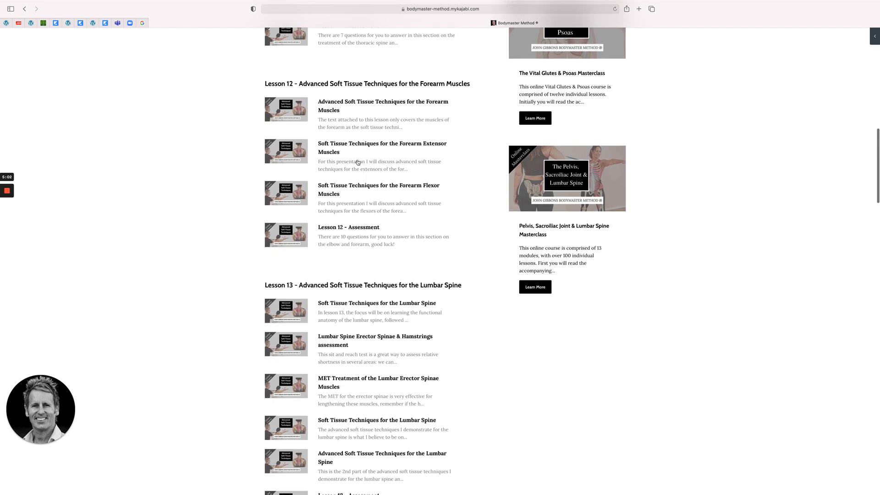
scroll(down, 3)
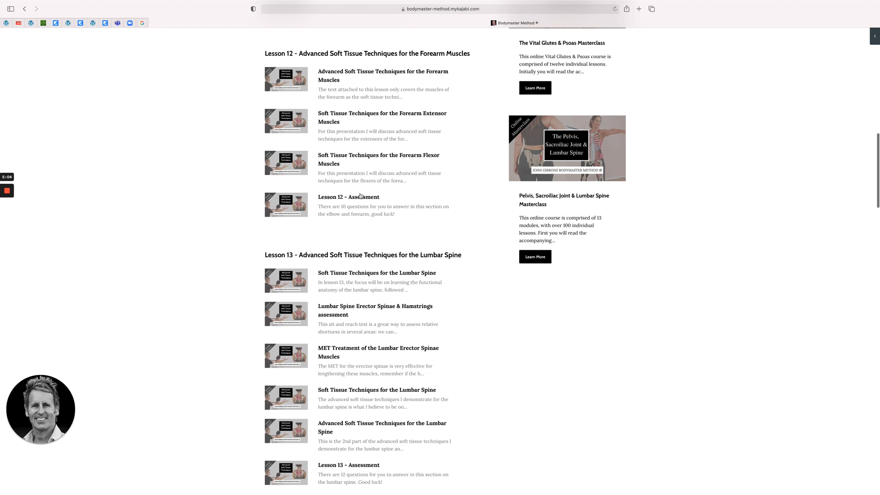
scroll(down, 3)
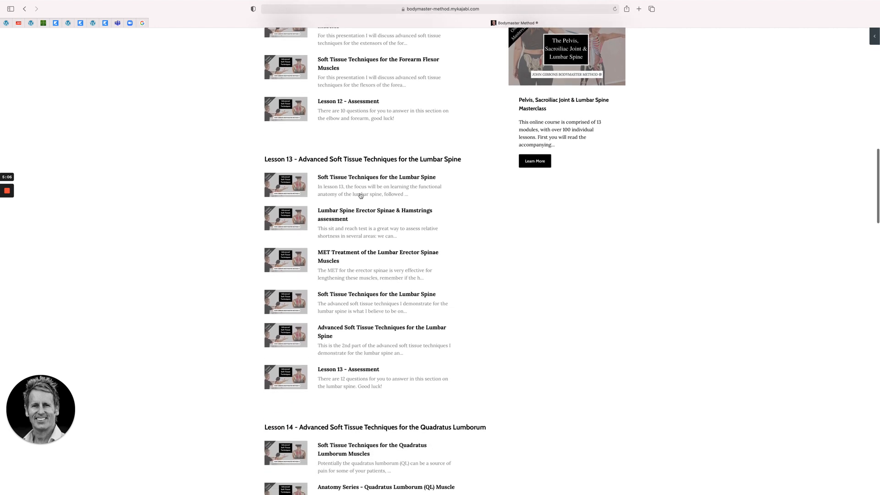
scroll(down, 3)
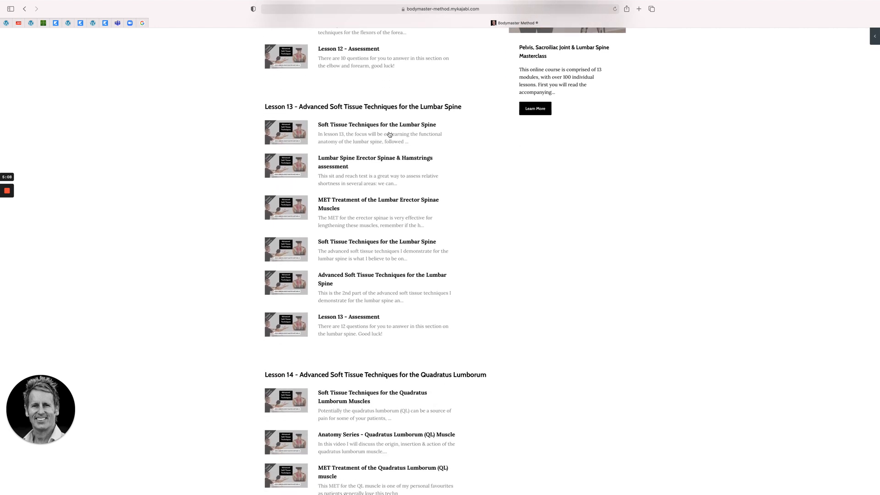
mouse_move(314, 170)
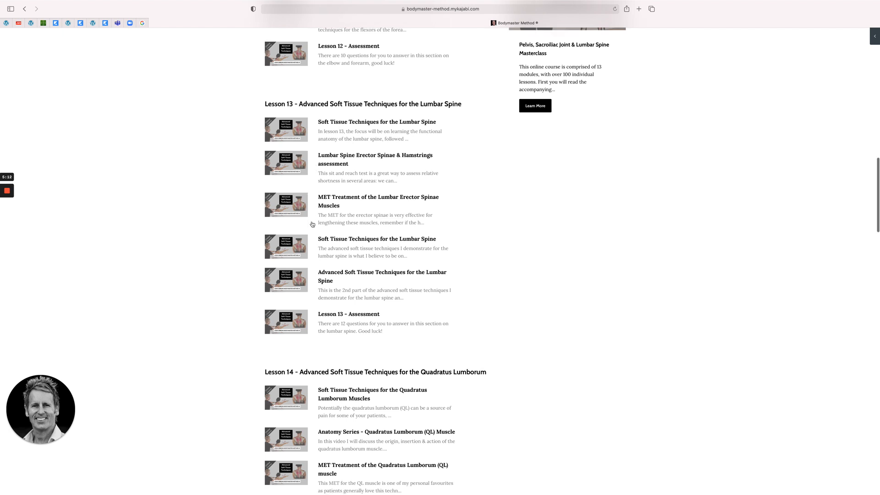
scroll(down, 3)
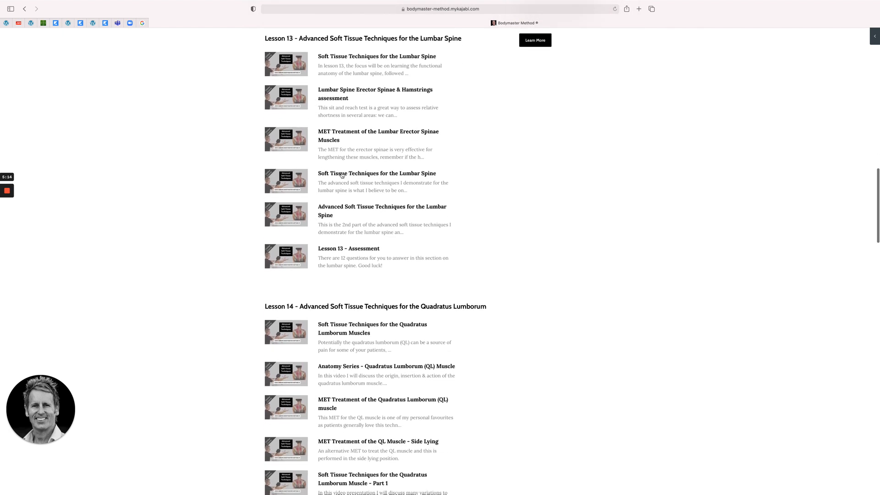
scroll(down, 3)
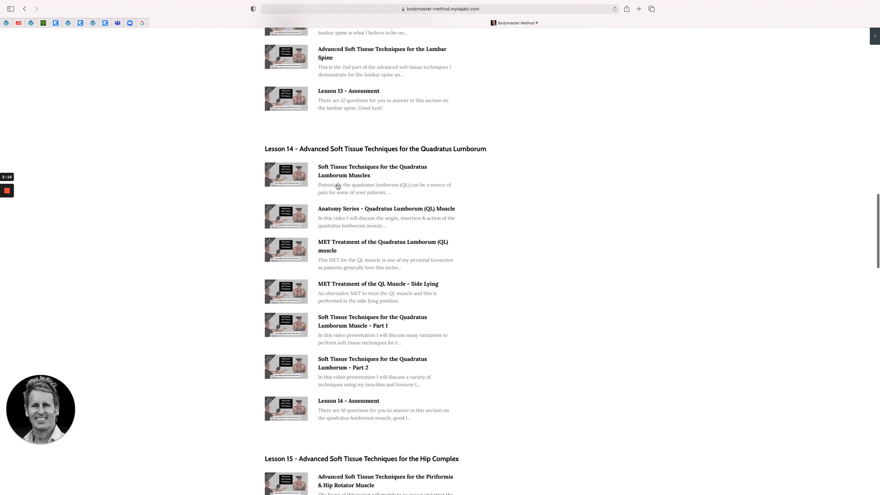
mouse_move(331, 188)
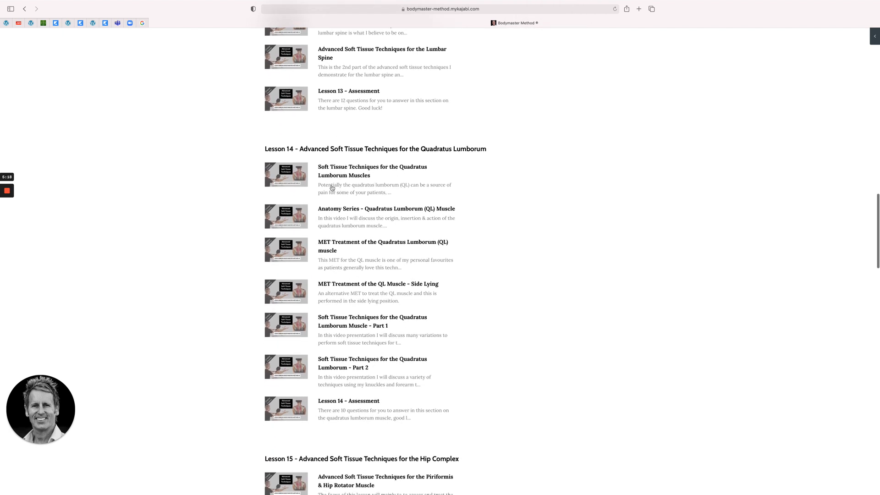
scroll(down, 3)
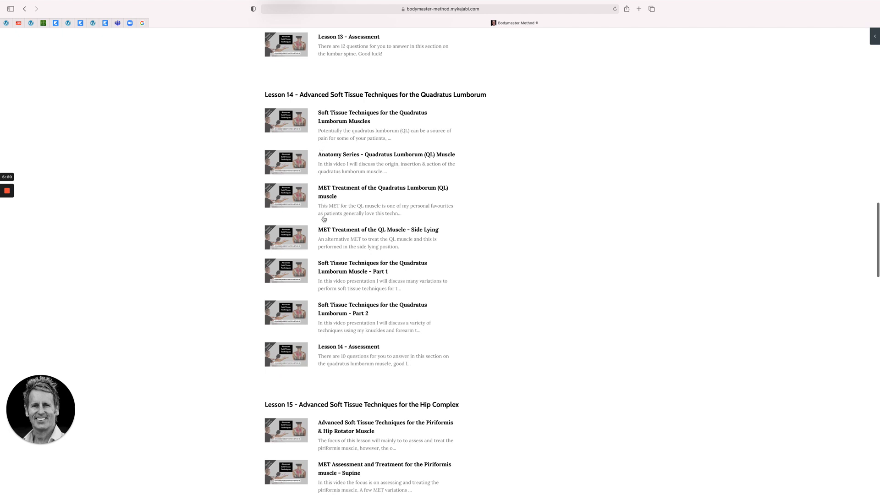
mouse_move(348, 168)
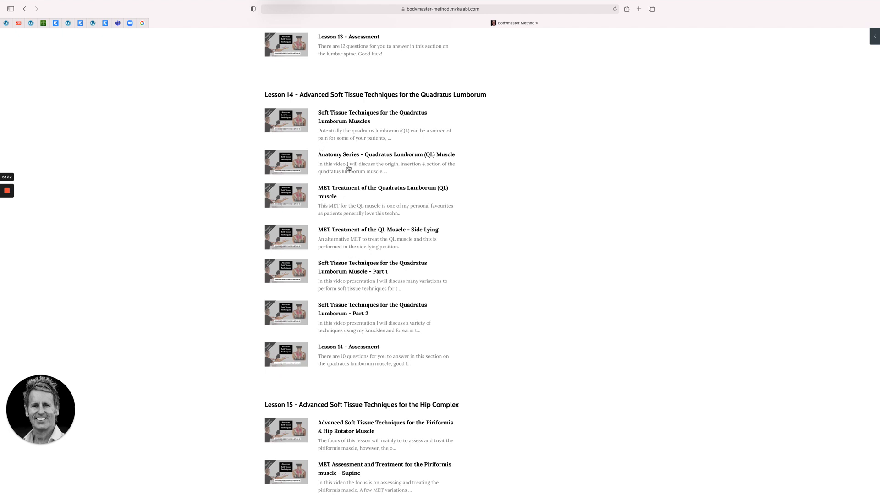
scroll(down, 3)
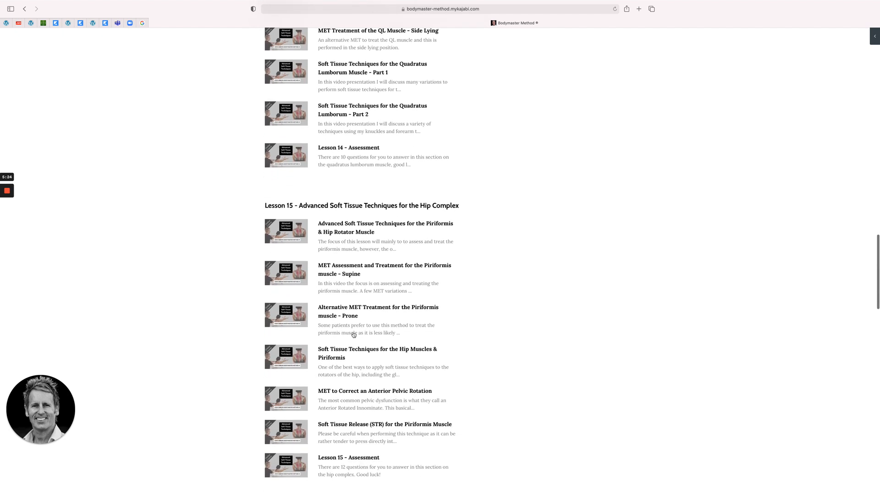
scroll(down, 3)
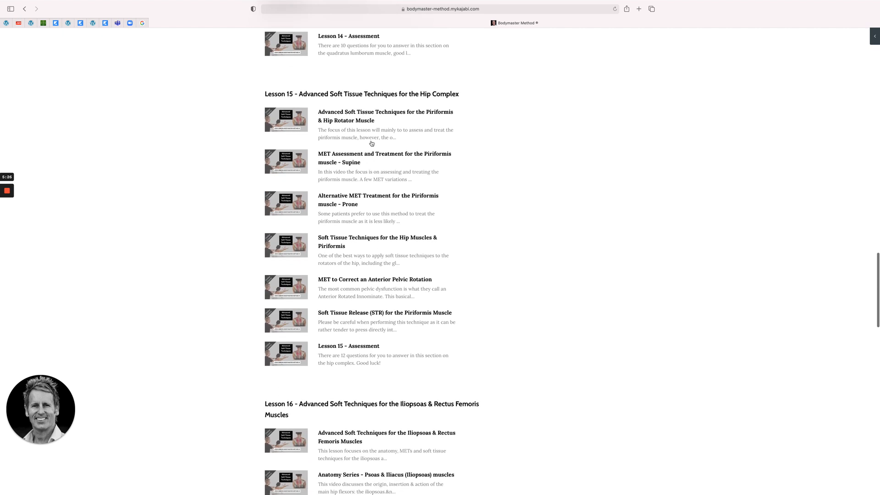
mouse_move(365, 158)
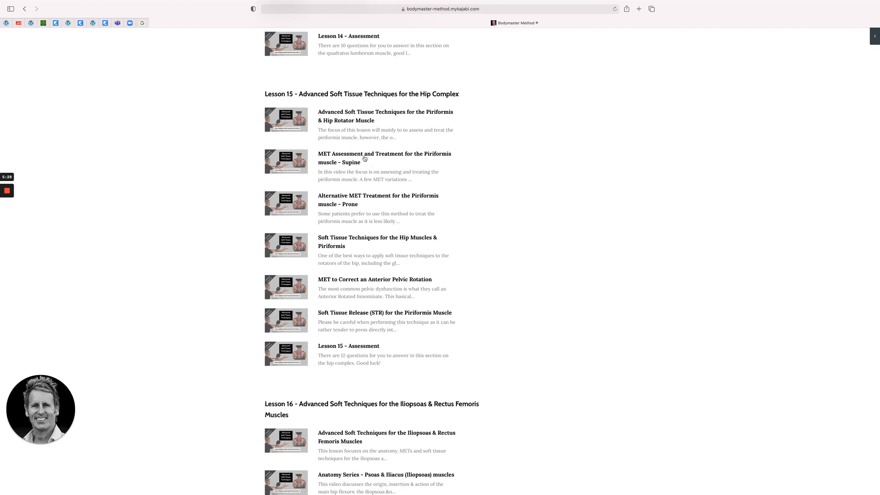
mouse_move(334, 282)
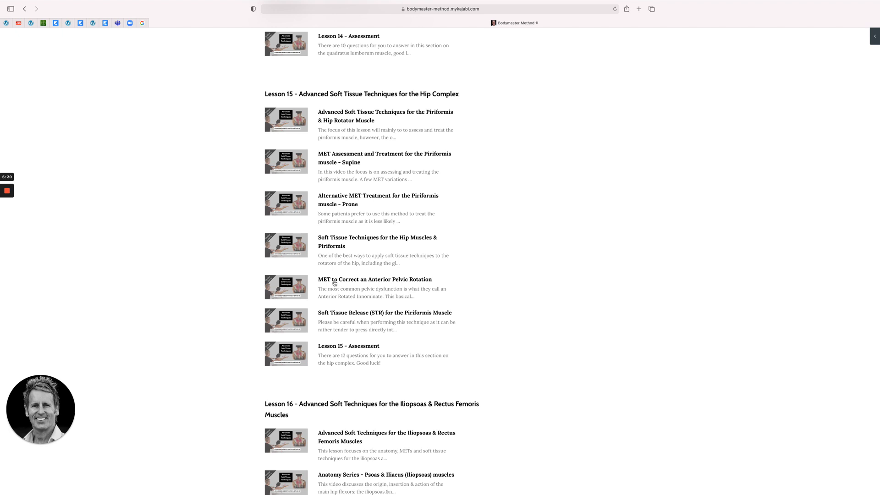
scroll(down, 3)
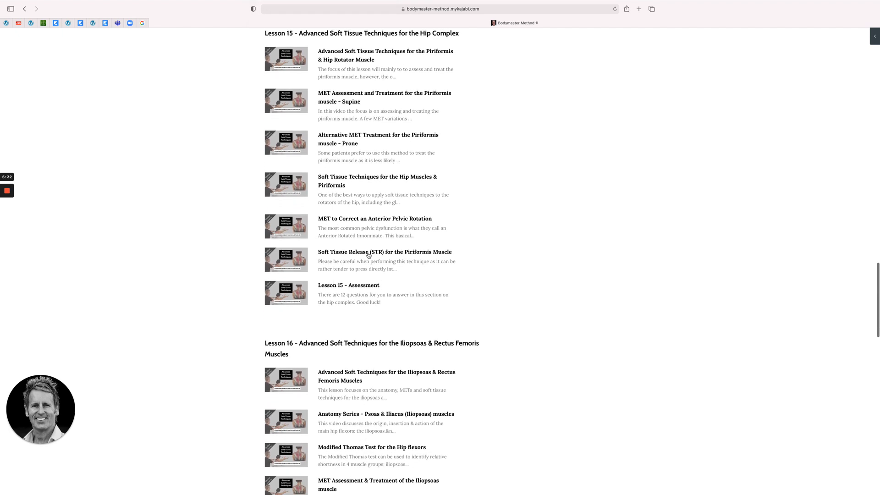
mouse_move(333, 276)
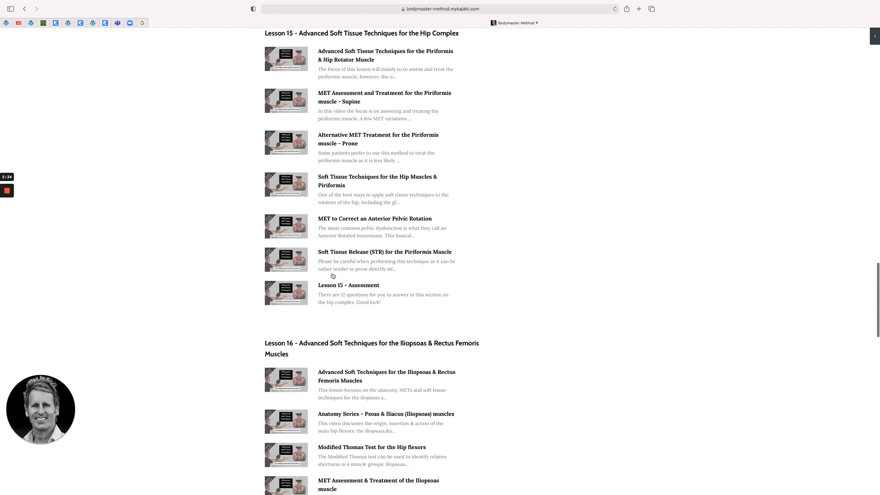
mouse_move(344, 262)
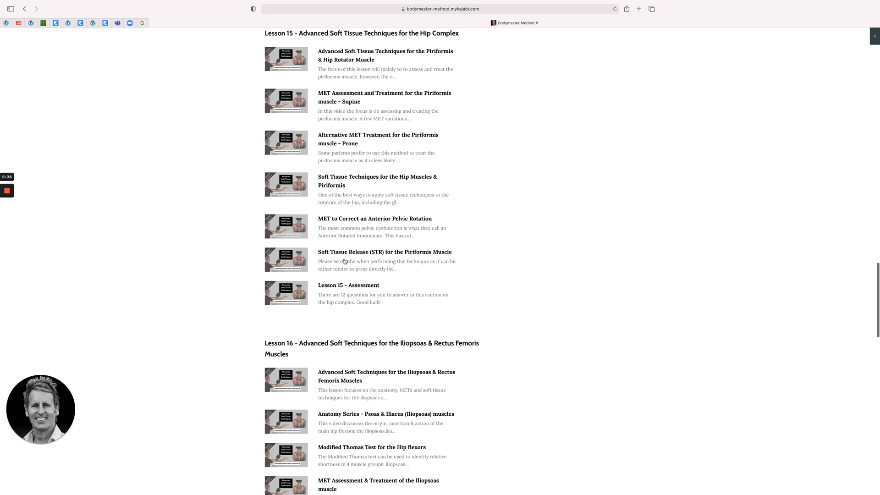
scroll(down, 3)
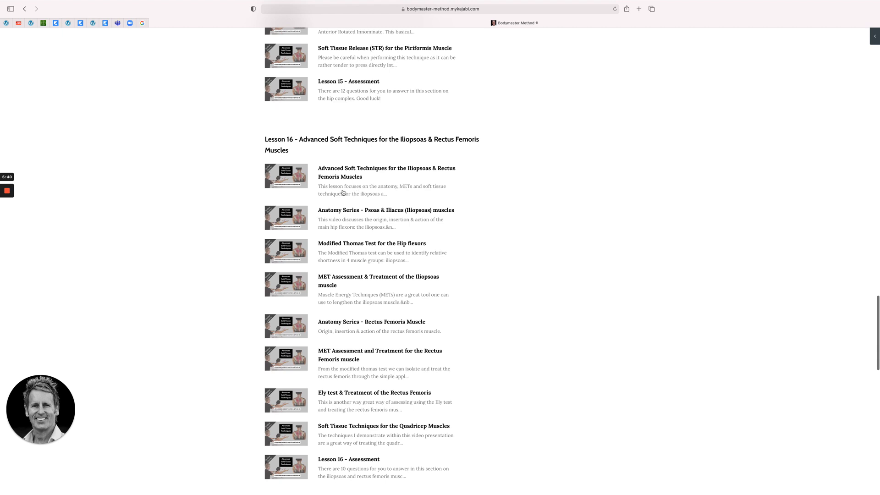
mouse_move(315, 195)
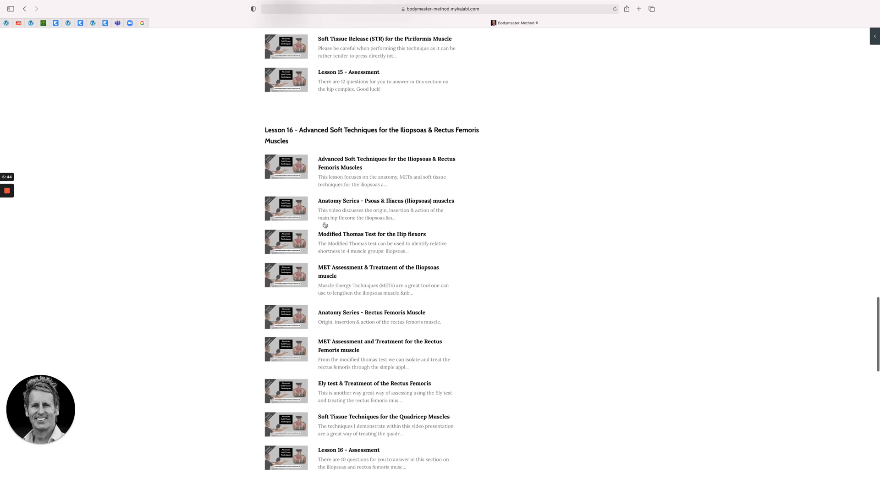
scroll(down, 3)
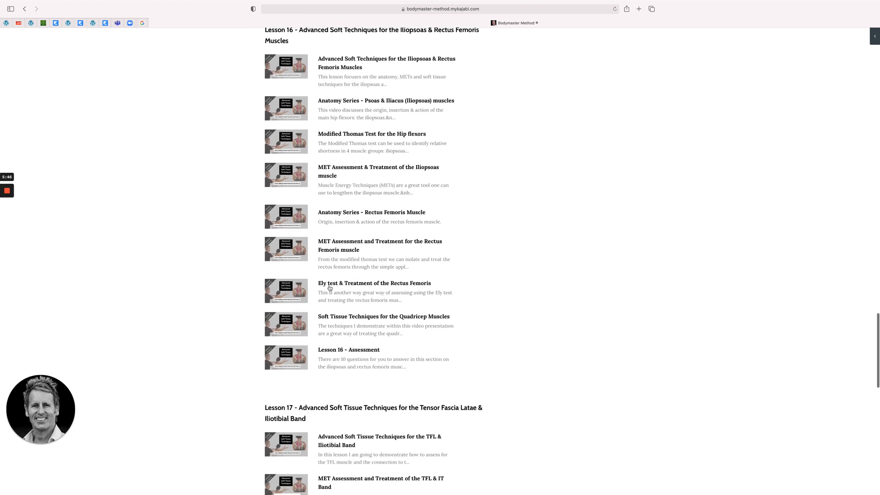
mouse_move(328, 157)
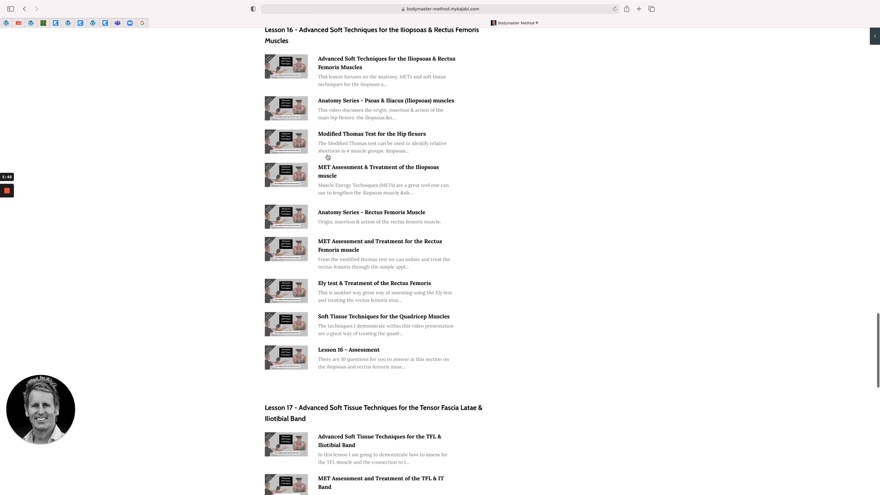
Scroll through Lessons 17–19 down to the Lesson 19 Assessment and page numbers
scroll(down, 3)
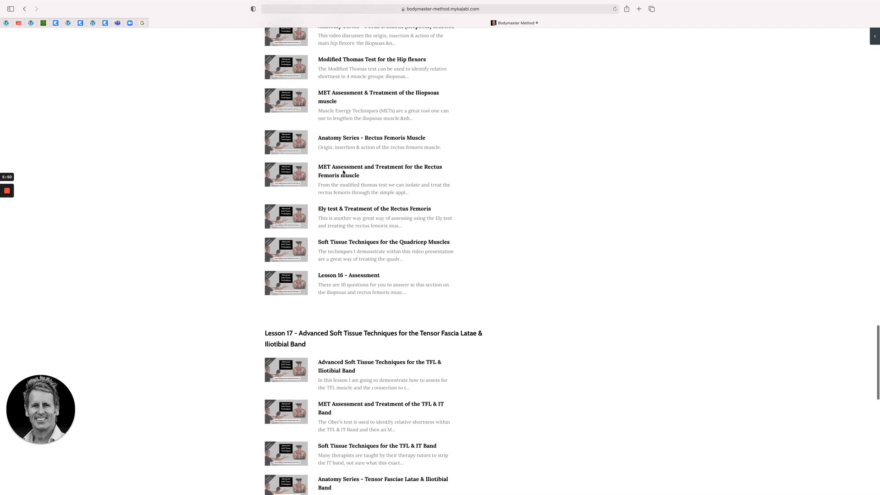
scroll(down, 3)
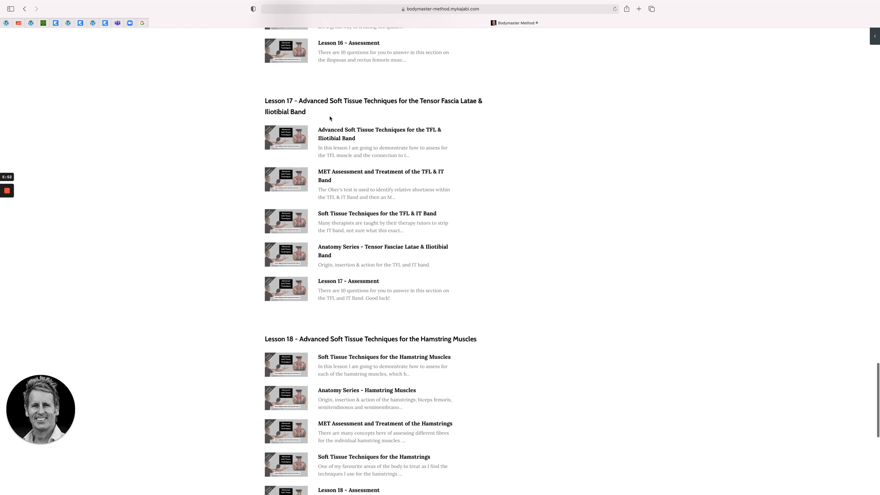
mouse_move(333, 162)
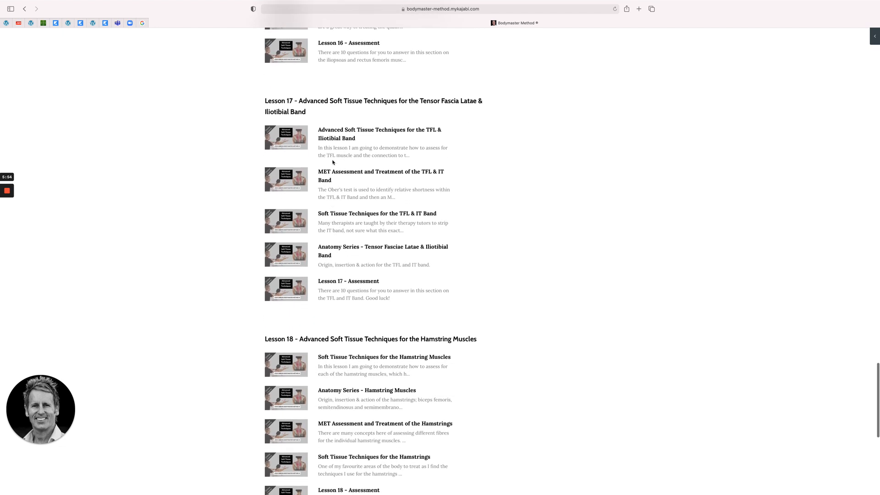
scroll(down, 3)
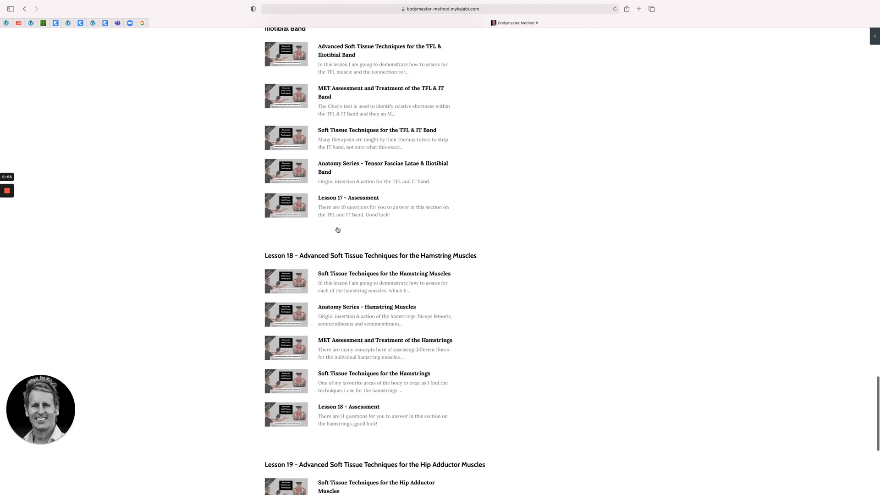
scroll(down, 3)
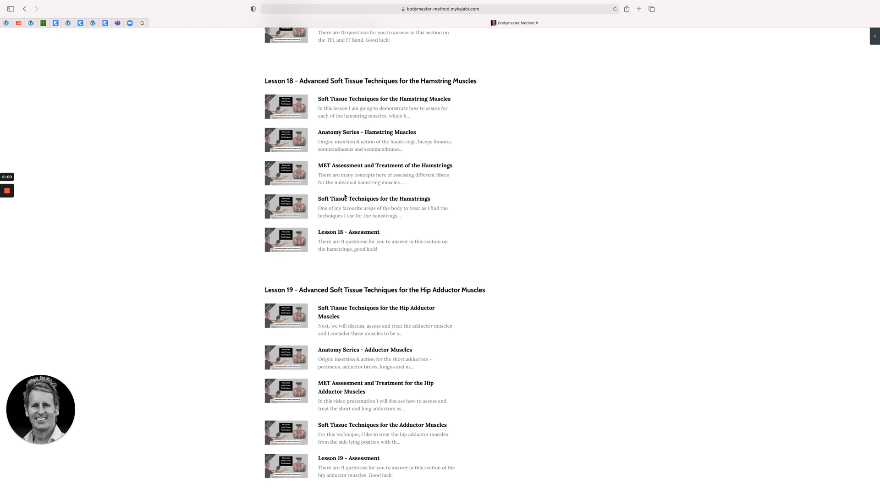
mouse_move(298, 206)
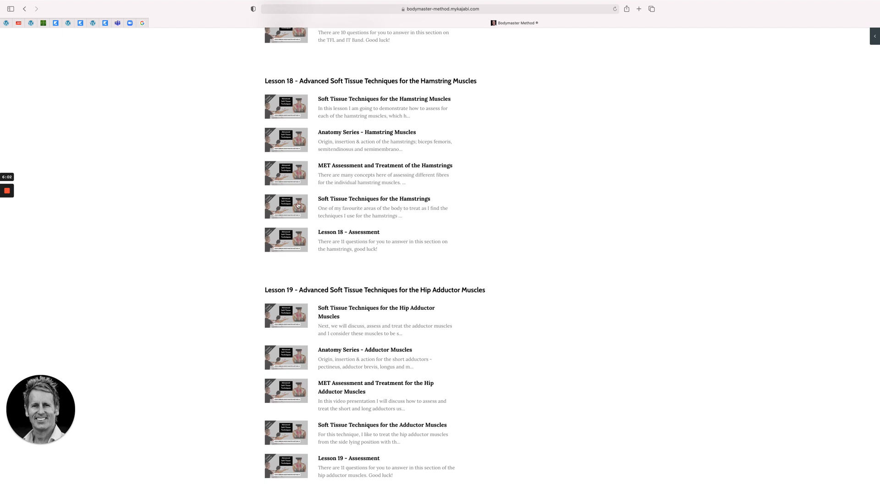
scroll(down, 3)
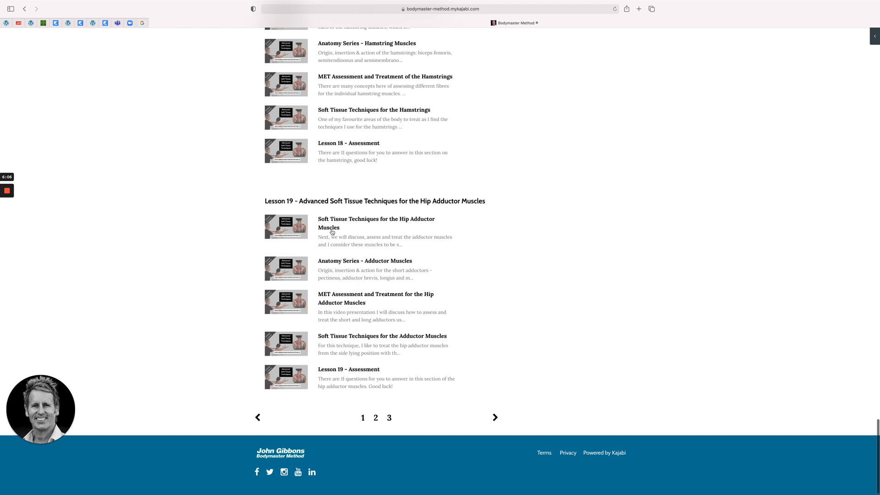
mouse_move(342, 275)
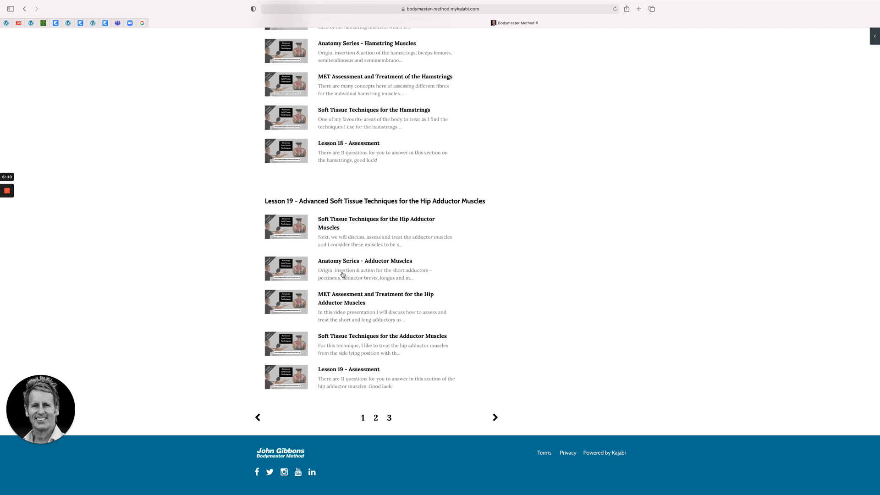
mouse_move(495, 417)
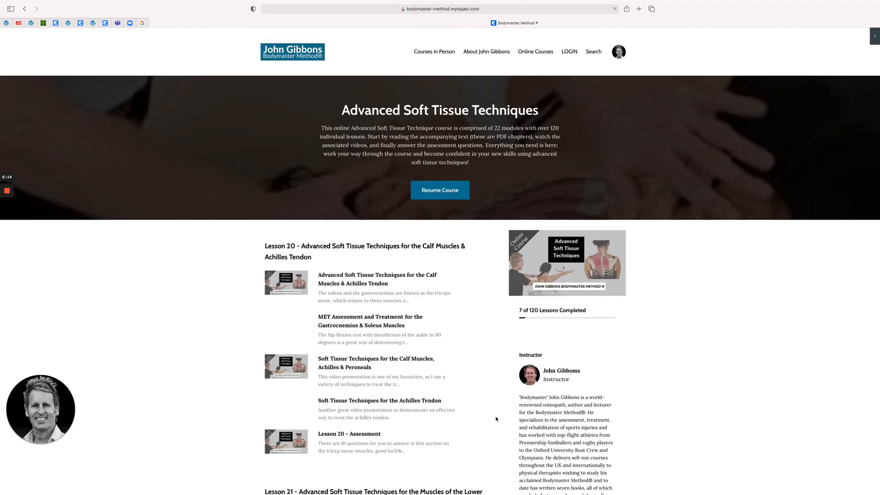
scroll(down, 3)
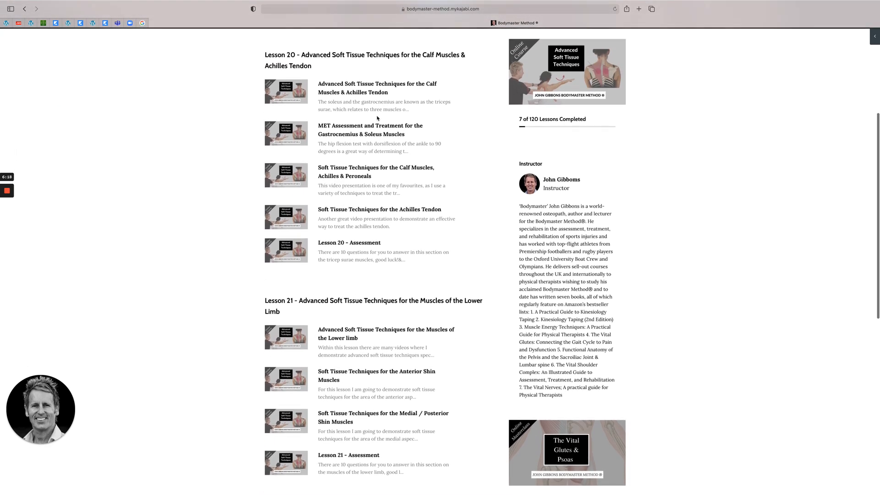
mouse_move(360, 103)
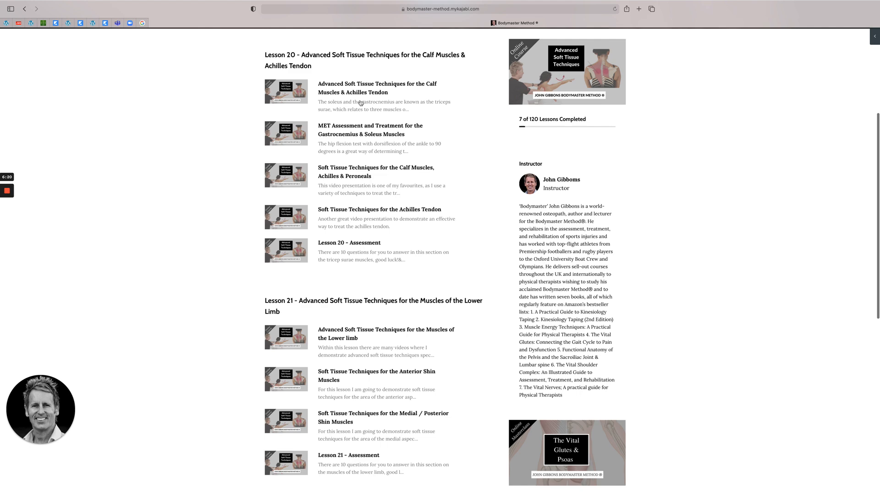
scroll(down, 3)
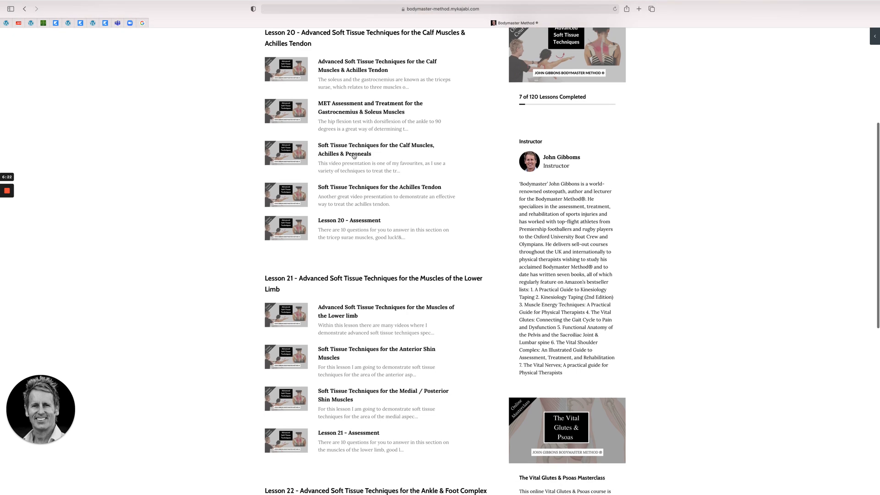
scroll(up, 3)
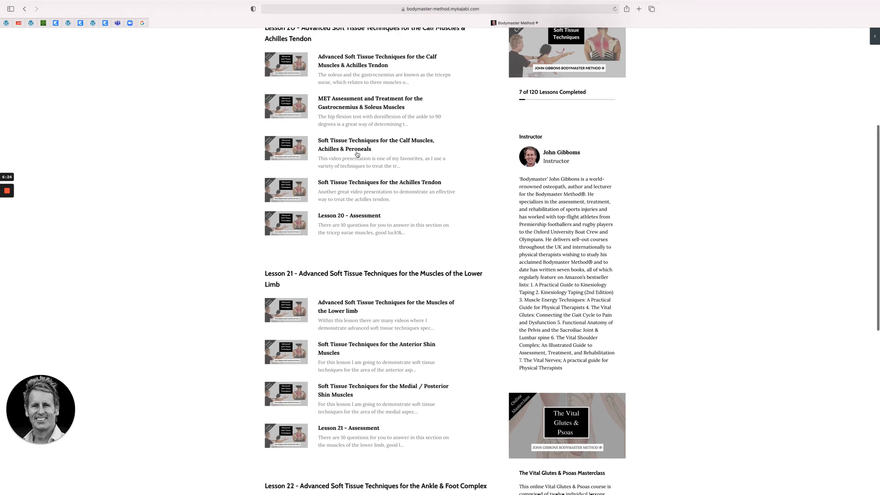
scroll(down, 3)
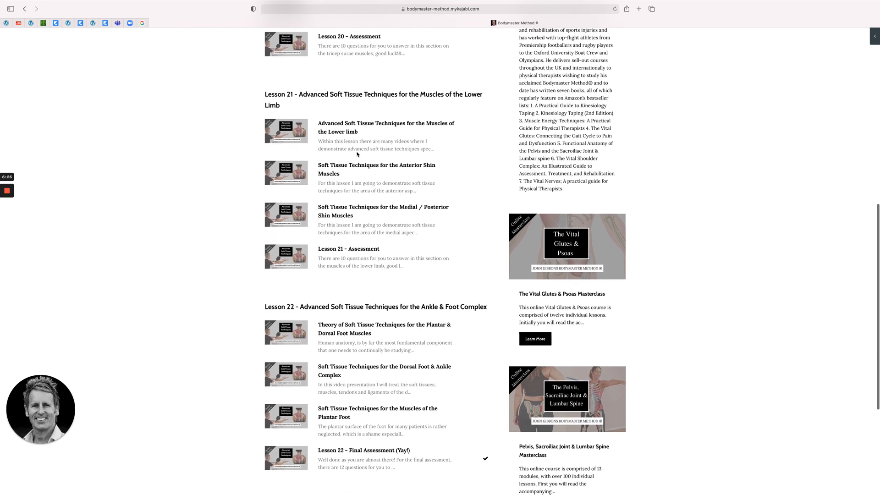
scroll(down, 3)
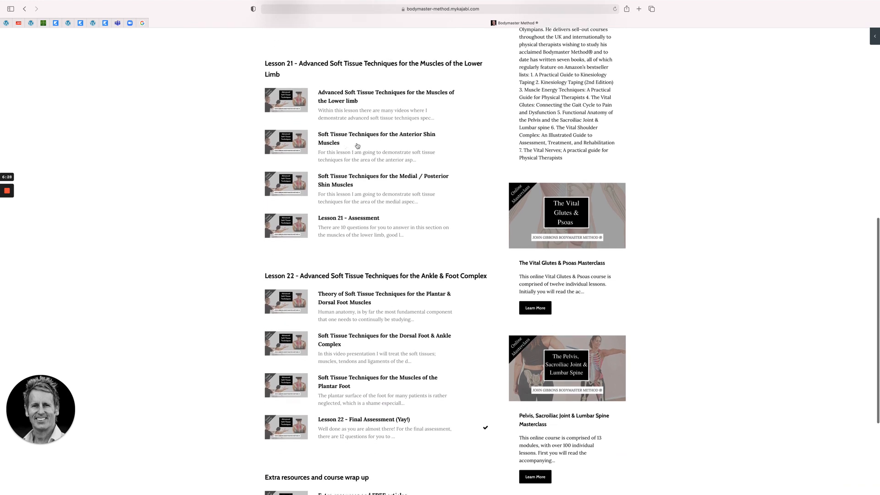
mouse_move(375, 198)
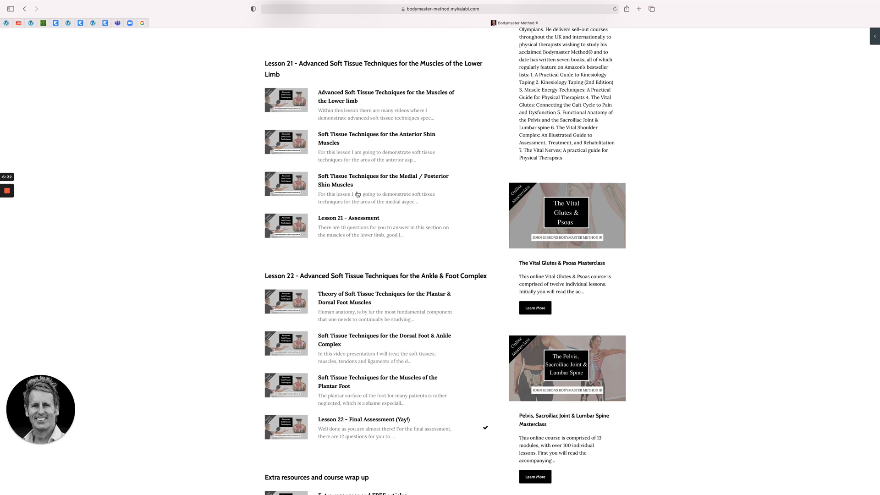
scroll(down, 3)
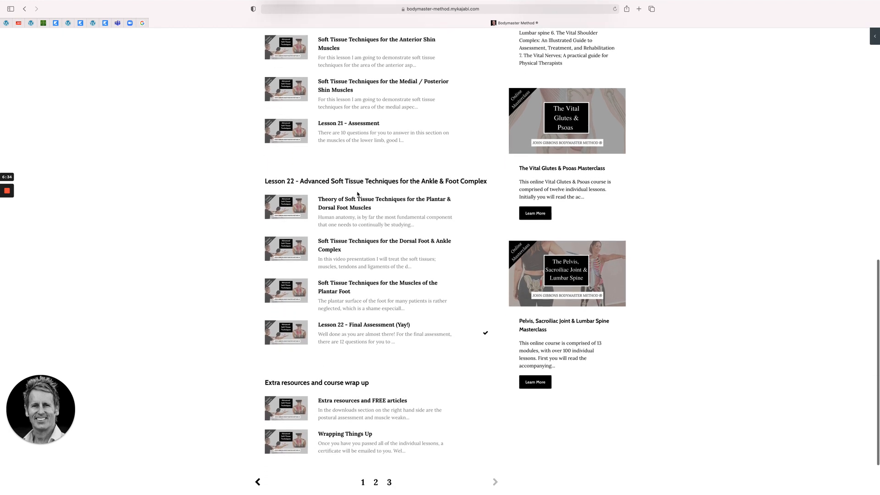
scroll(down, 3)
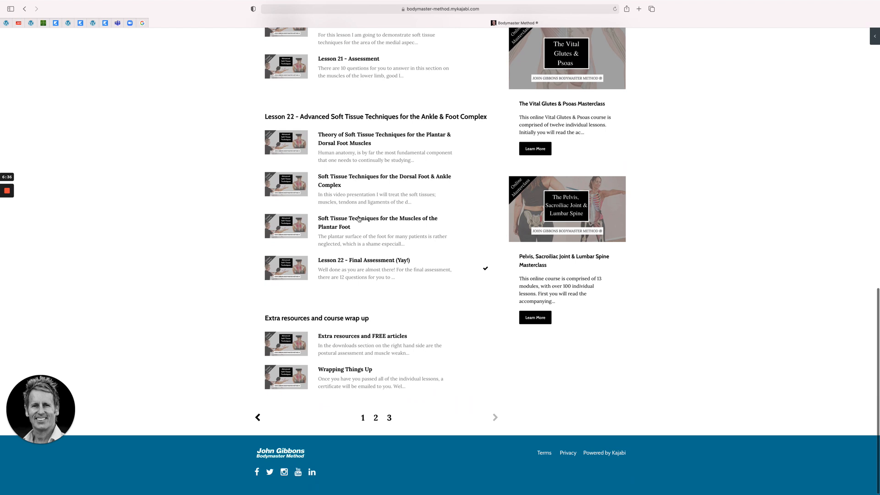
mouse_move(335, 250)
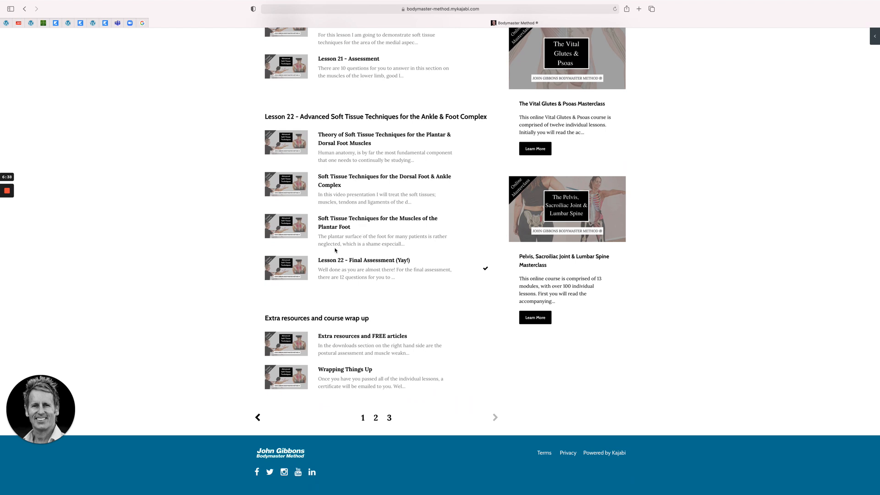
mouse_move(350, 233)
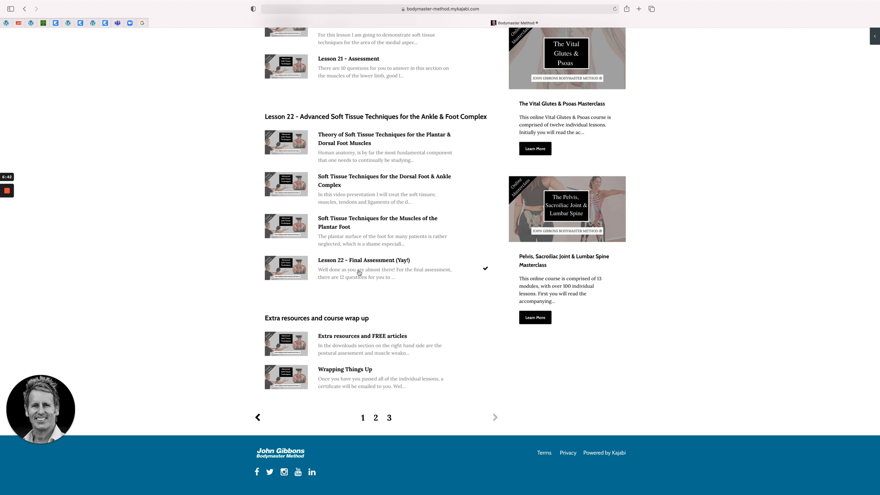
mouse_move(375, 343)
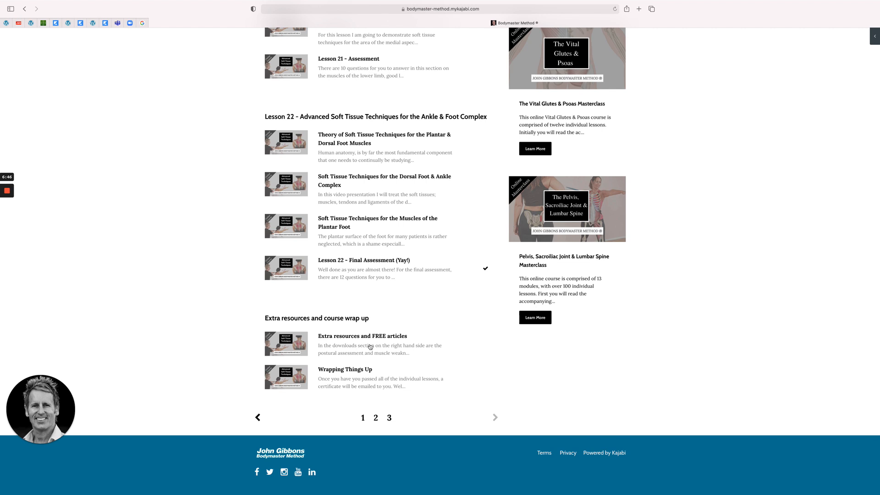
mouse_move(538, 212)
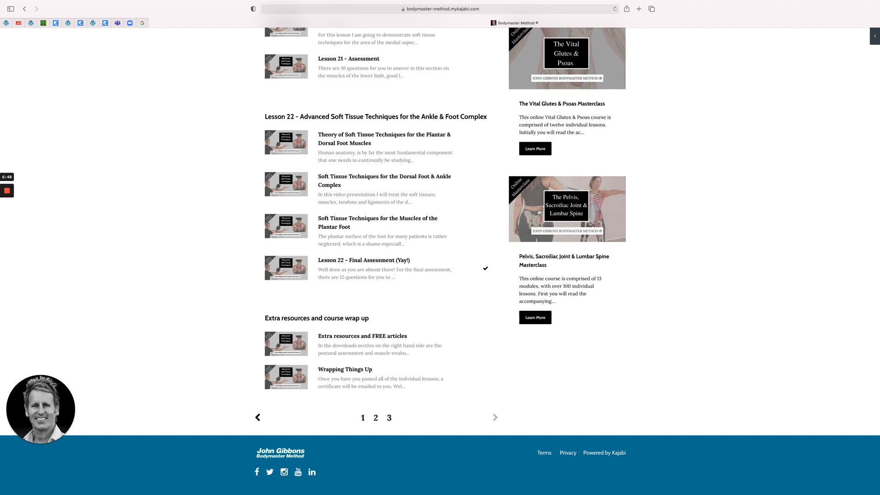
scroll(up, 3)
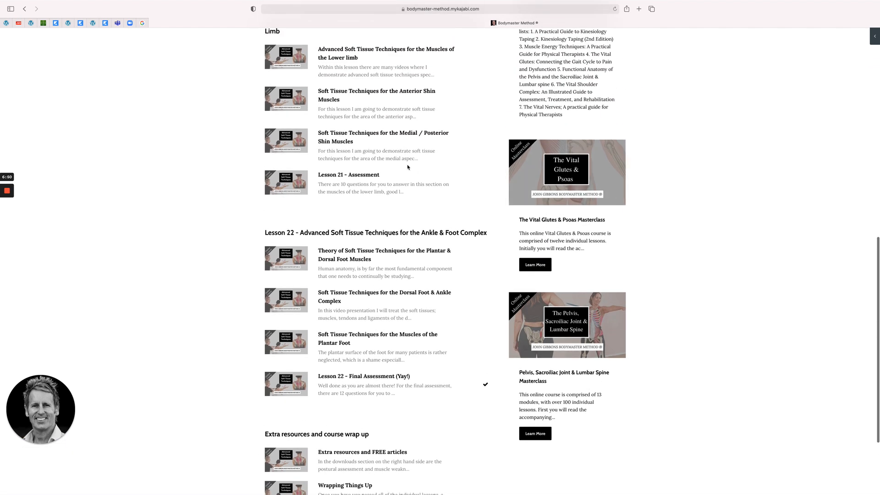
scroll(up, 3)
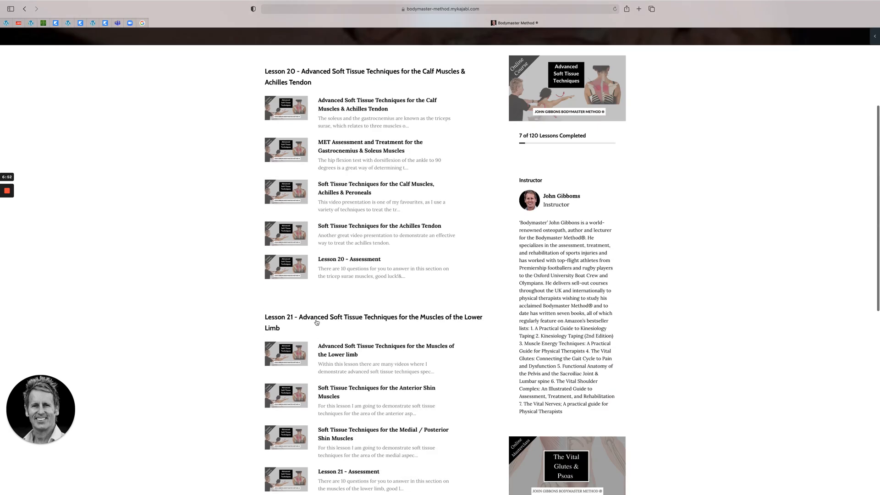
scroll(up, 3)
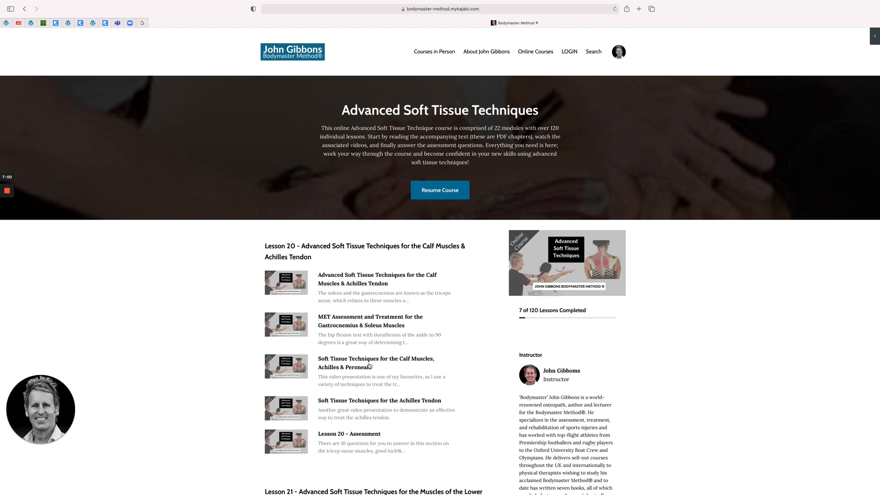
scroll(down, 3)
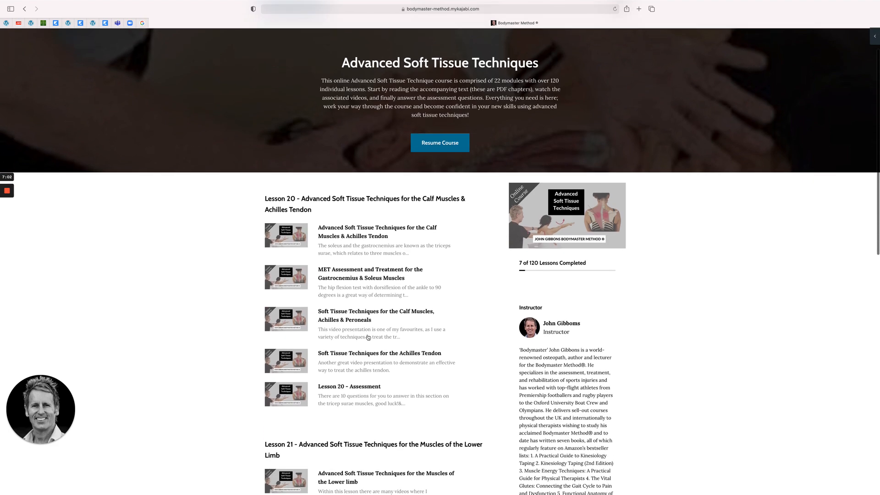
scroll(down, 3)
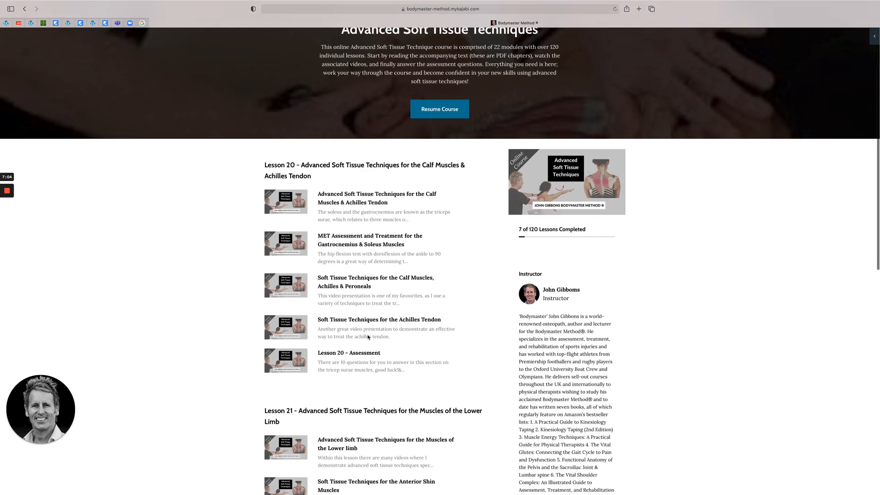
scroll(down, 3)
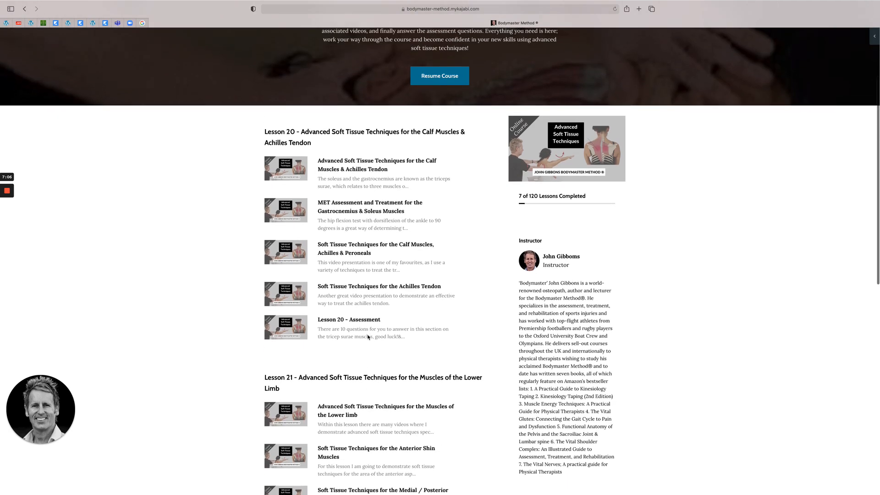
scroll(up, 3)
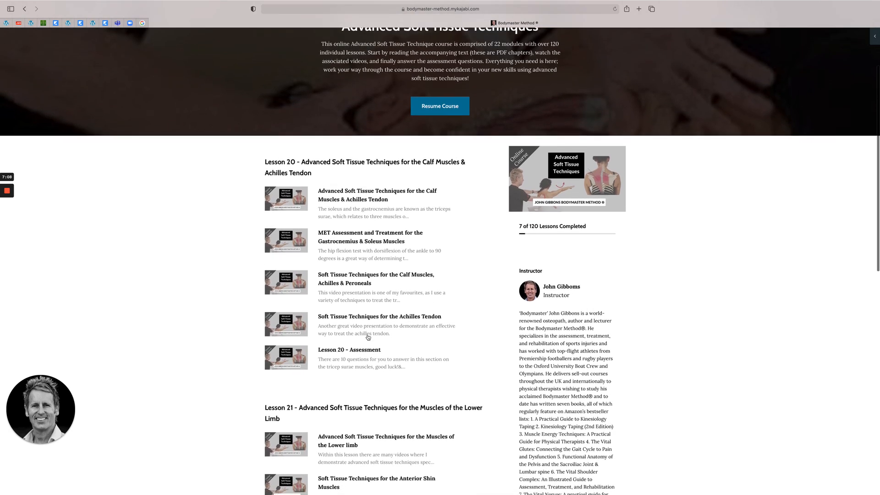
scroll(up, 3)
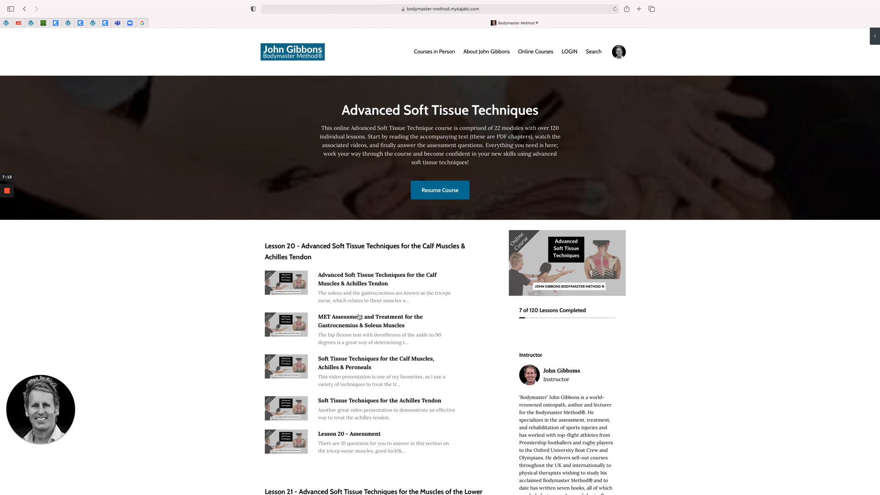
mouse_move(329, 335)
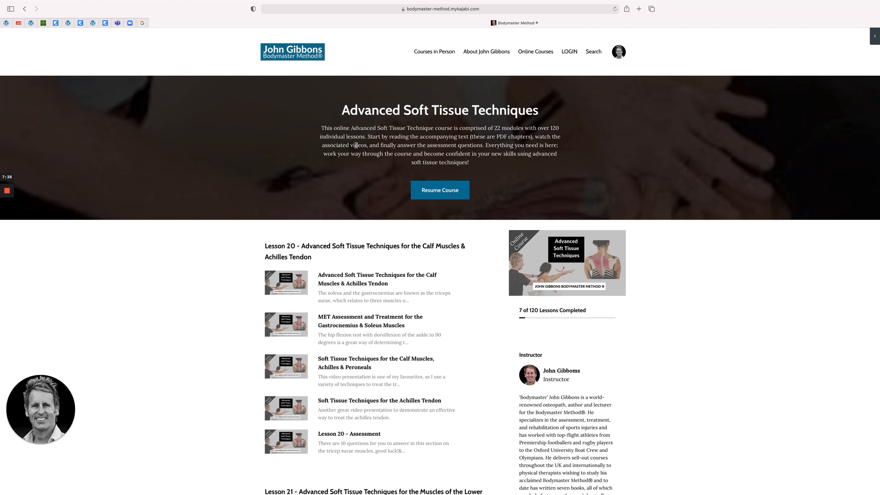
mouse_move(28, 249)
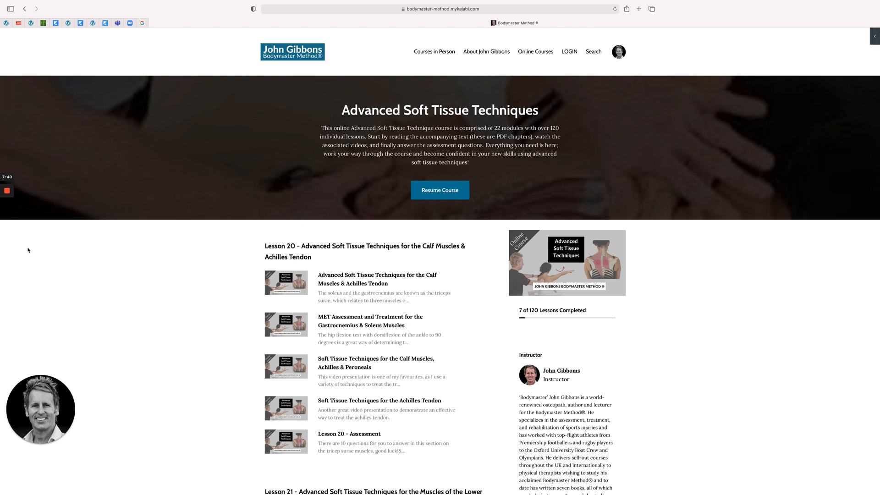